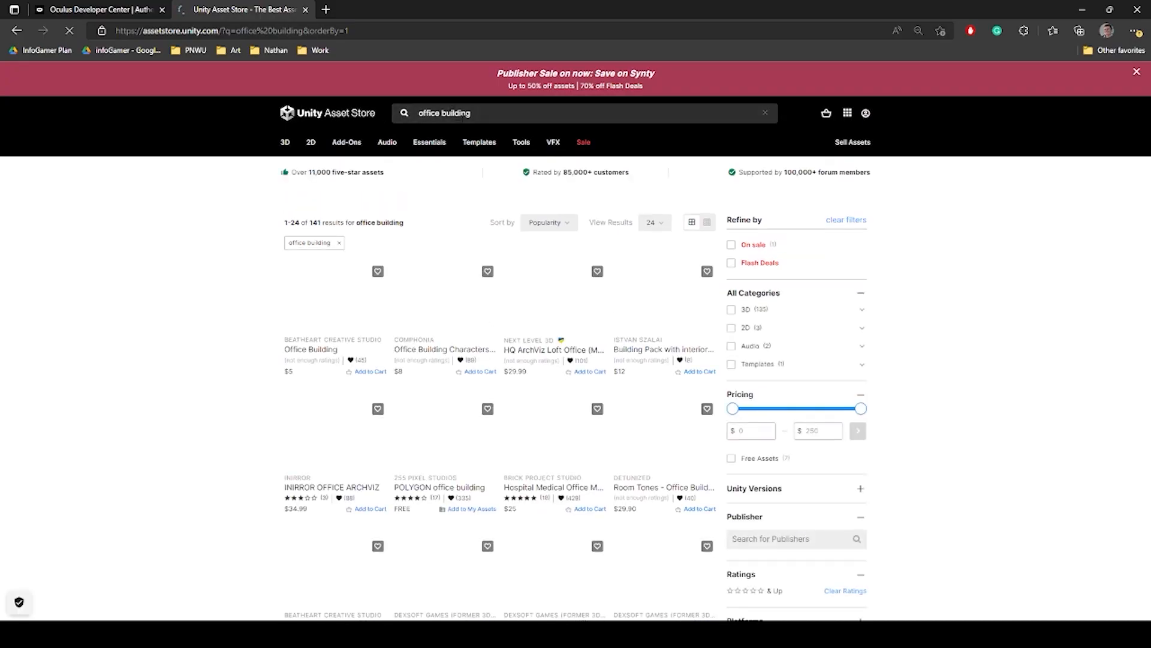
Step: Search the Asset Store for 'ocu' to find the Oculus Integration package
type("ocu")
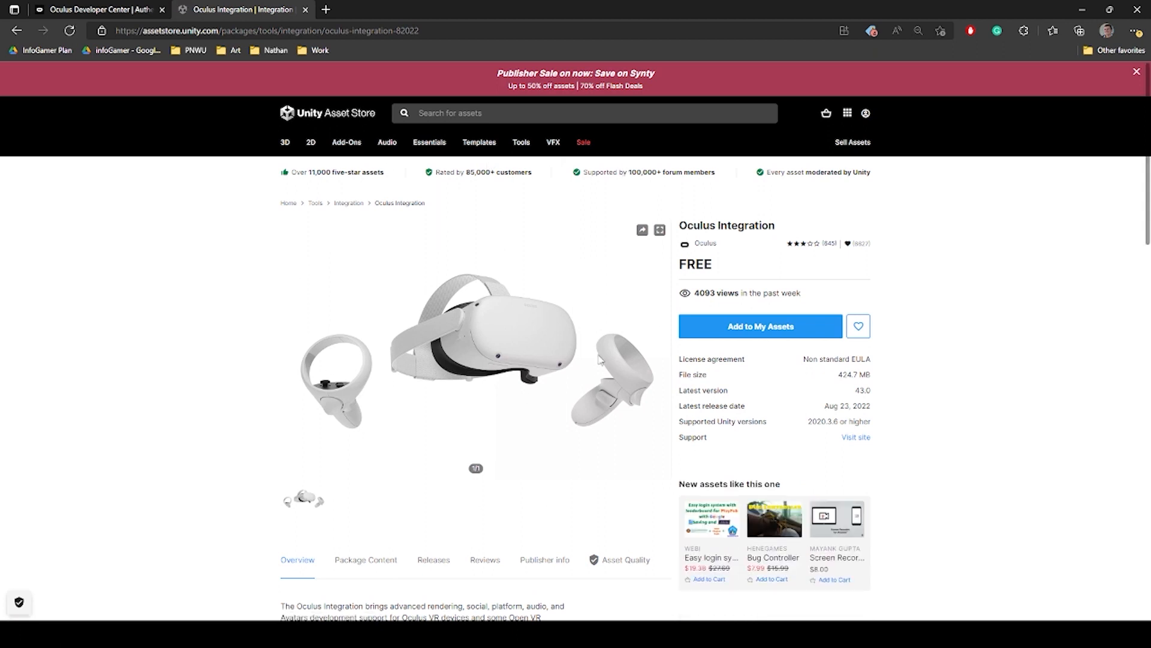
mouse_move(767, 326)
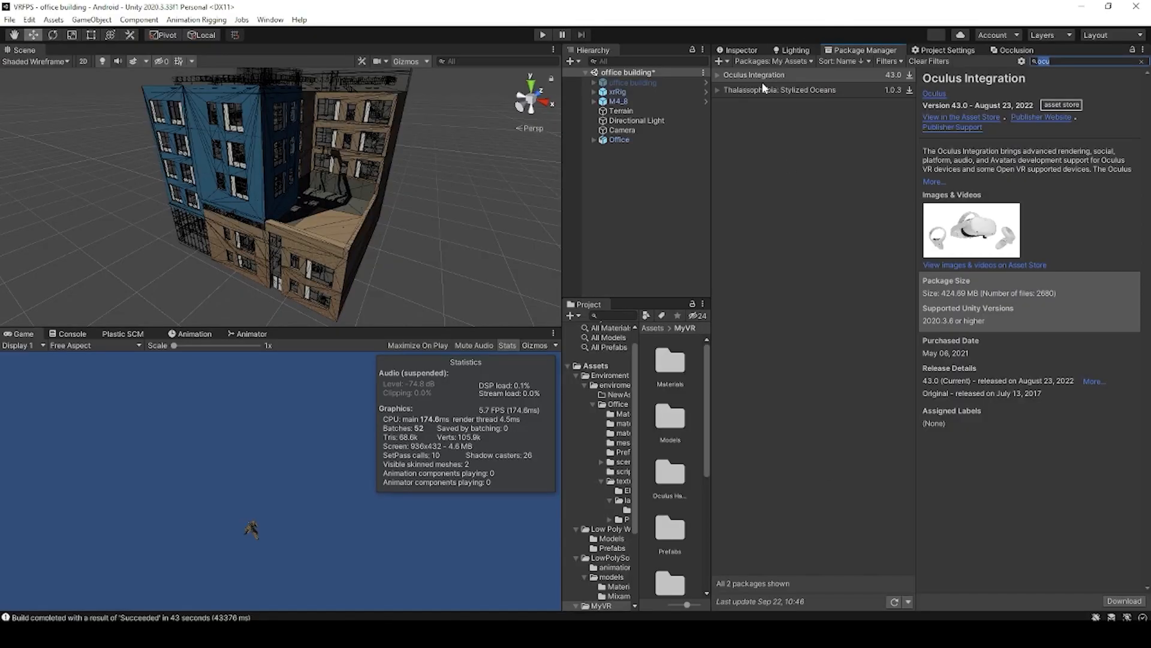
mouse_move(758, 97)
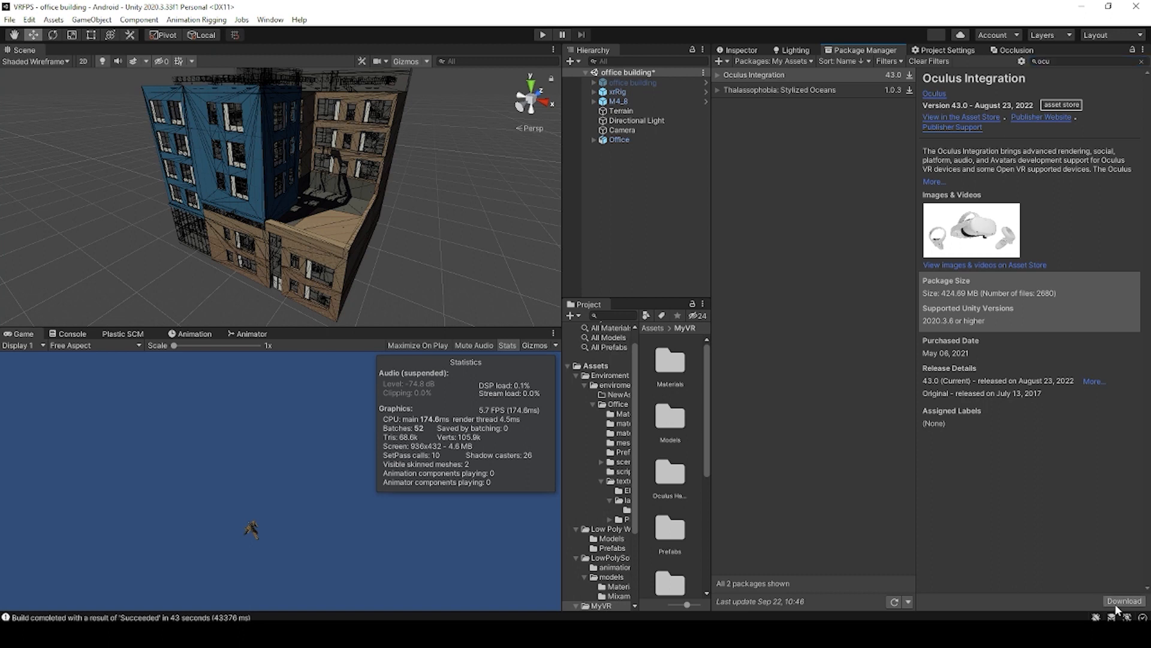
Step: Download Oculus Integration in Package Manager and start importing it
left_click(1117, 601)
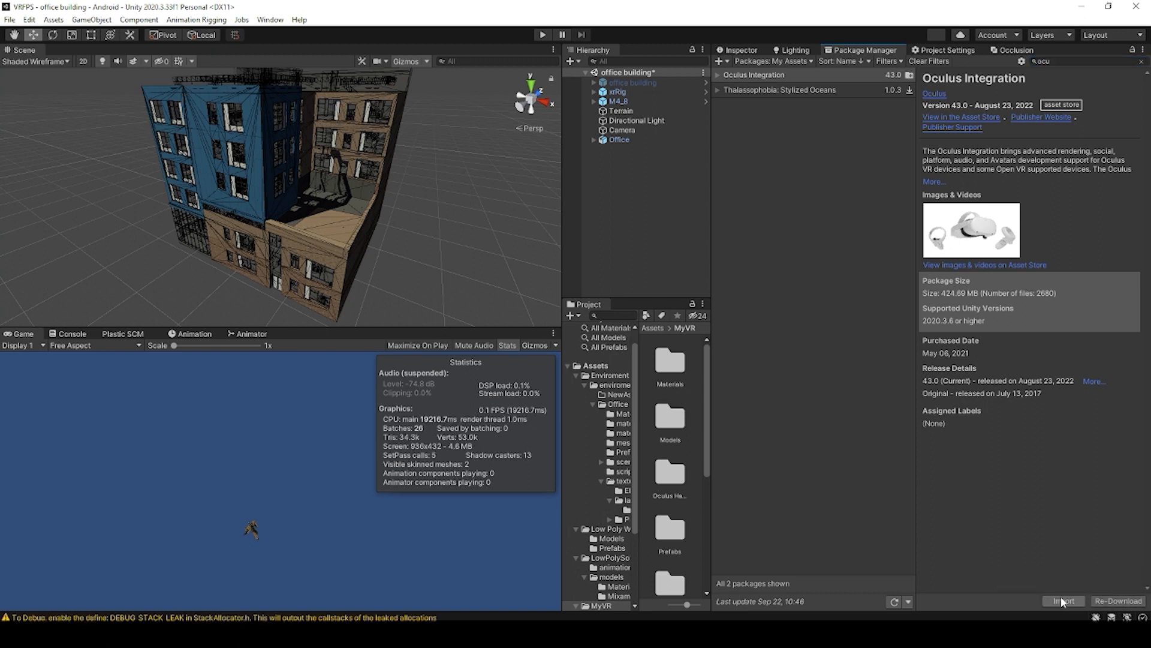
left_click(1061, 601)
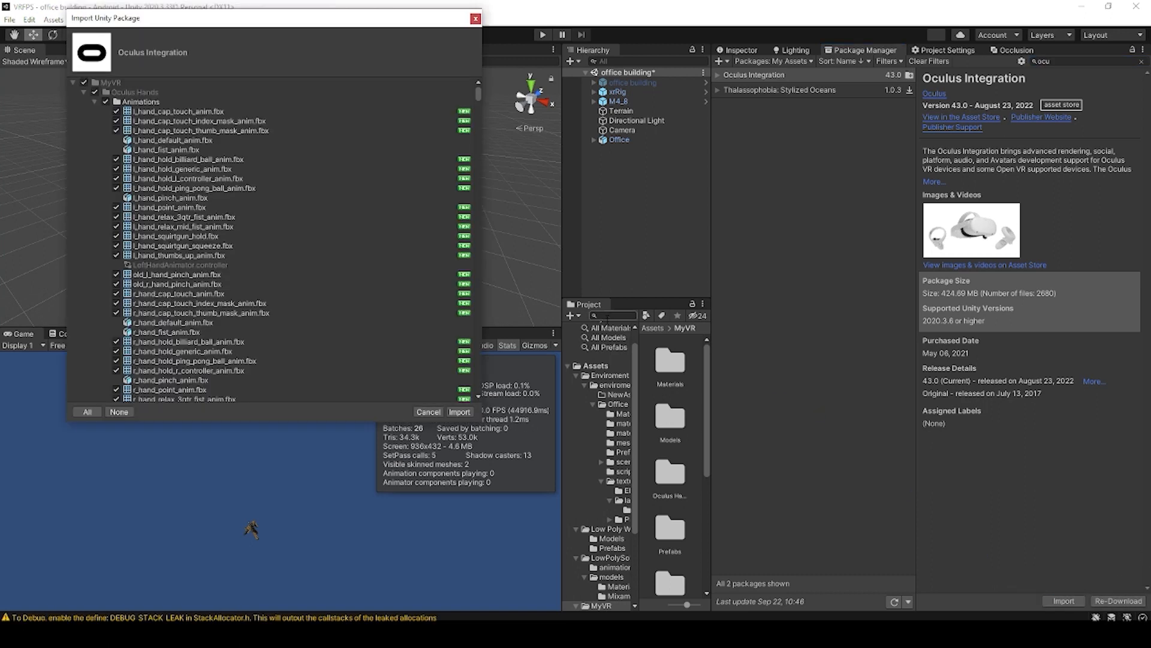
mouse_move(542, 268)
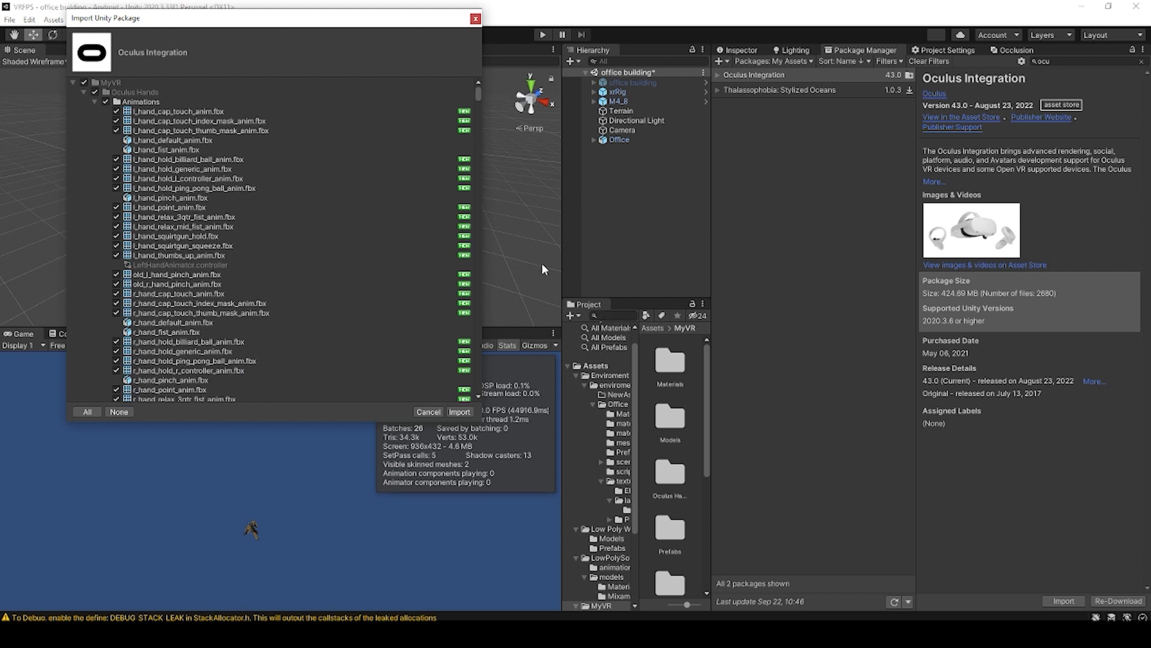
mouse_move(272, 270)
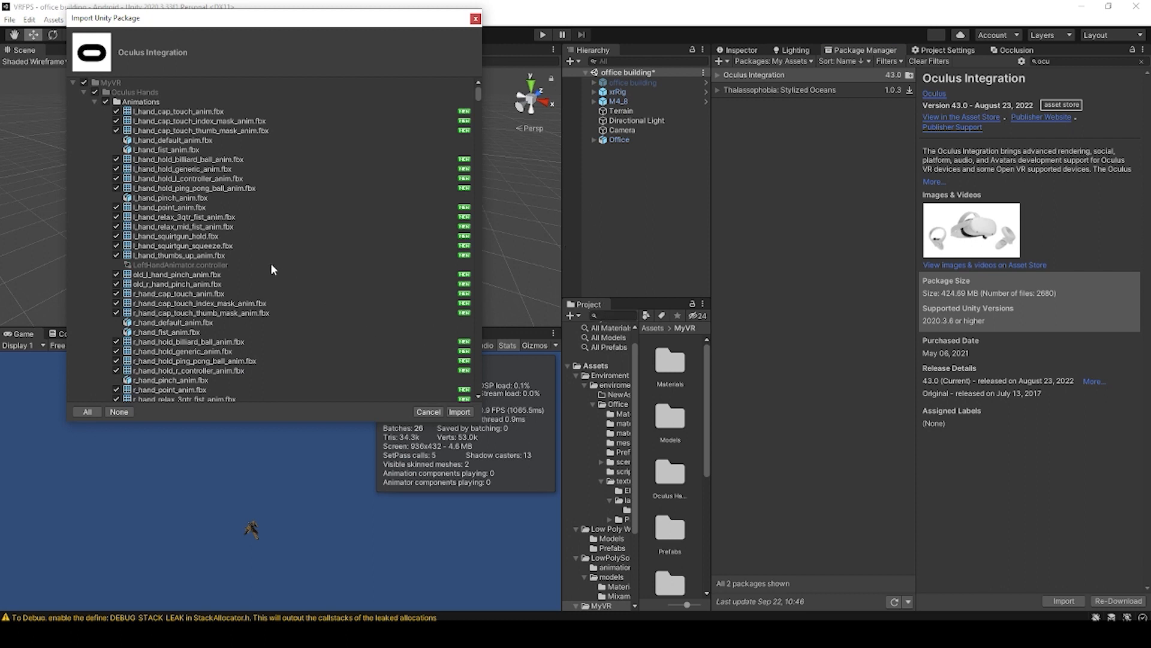
mouse_move(277, 220)
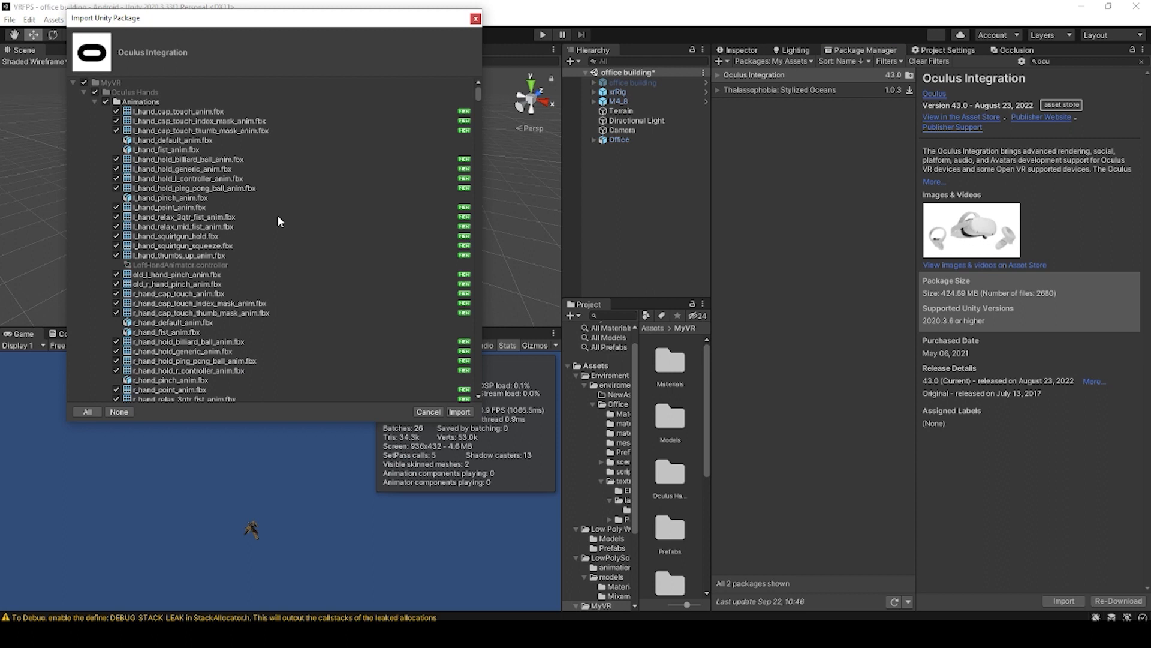
Step: Review the whole Oculus Integration file list, leave everything checked, and import it
scroll("down", 3)
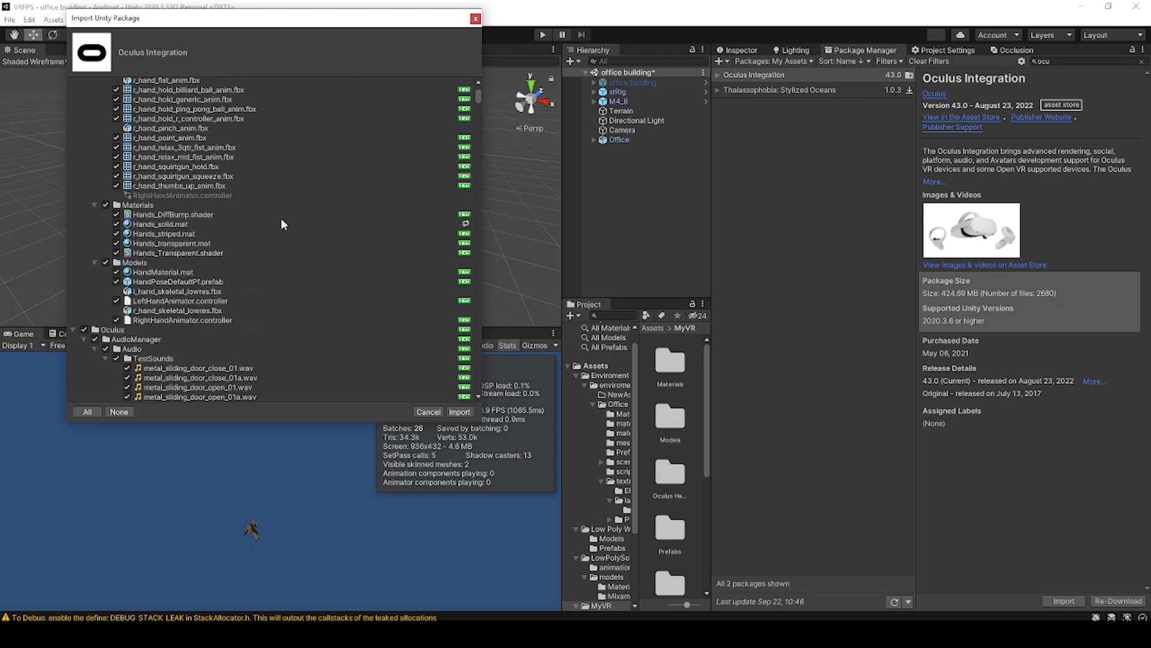
scroll("down", 3)
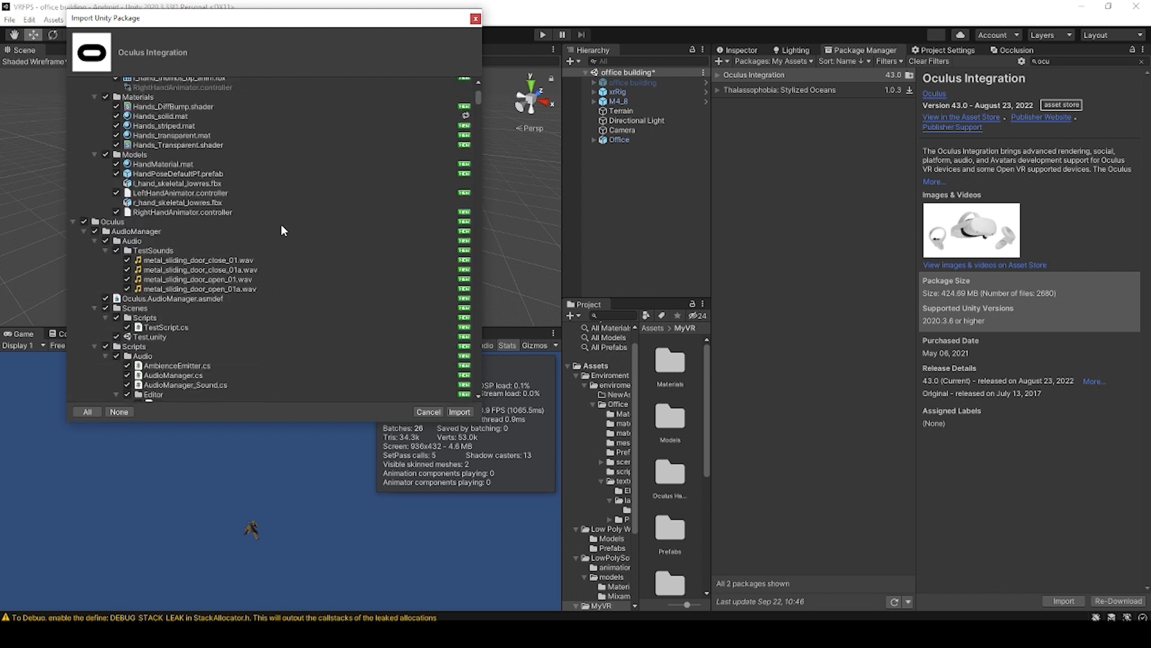
scroll("down", 3)
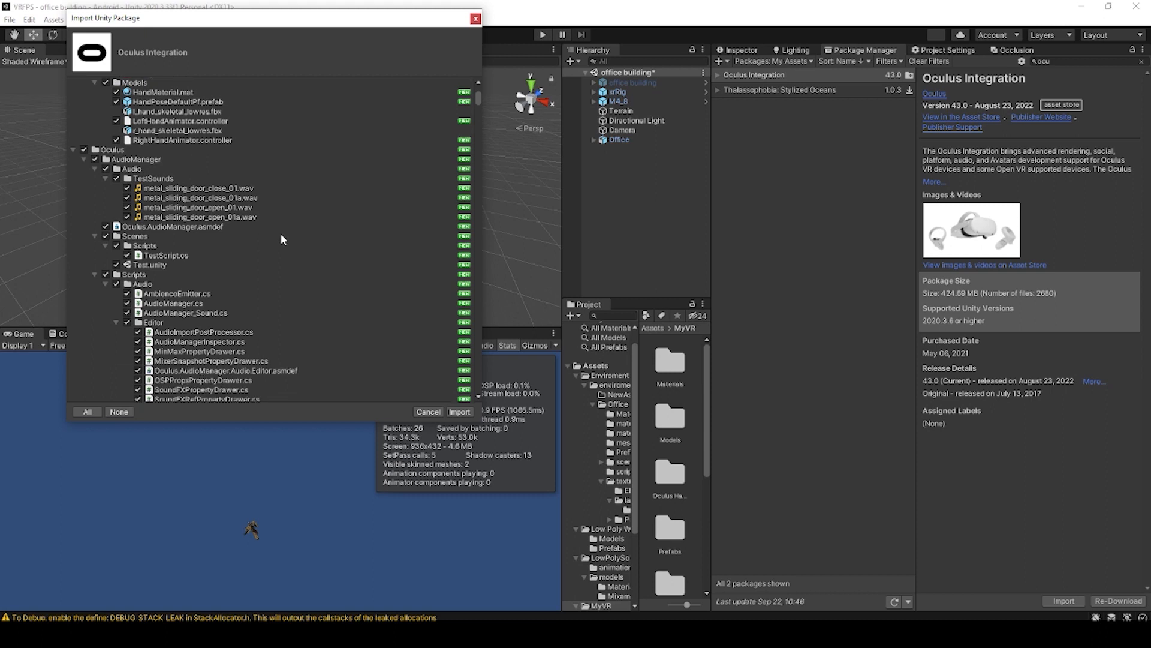
scroll("down", 3)
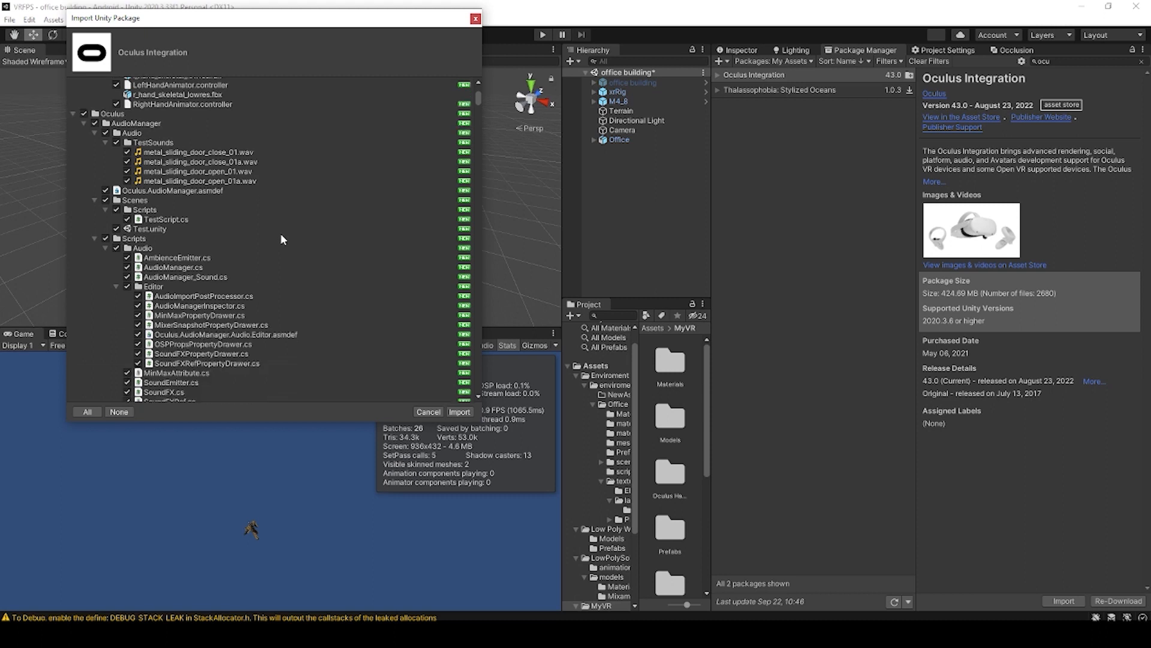
scroll("down", 3)
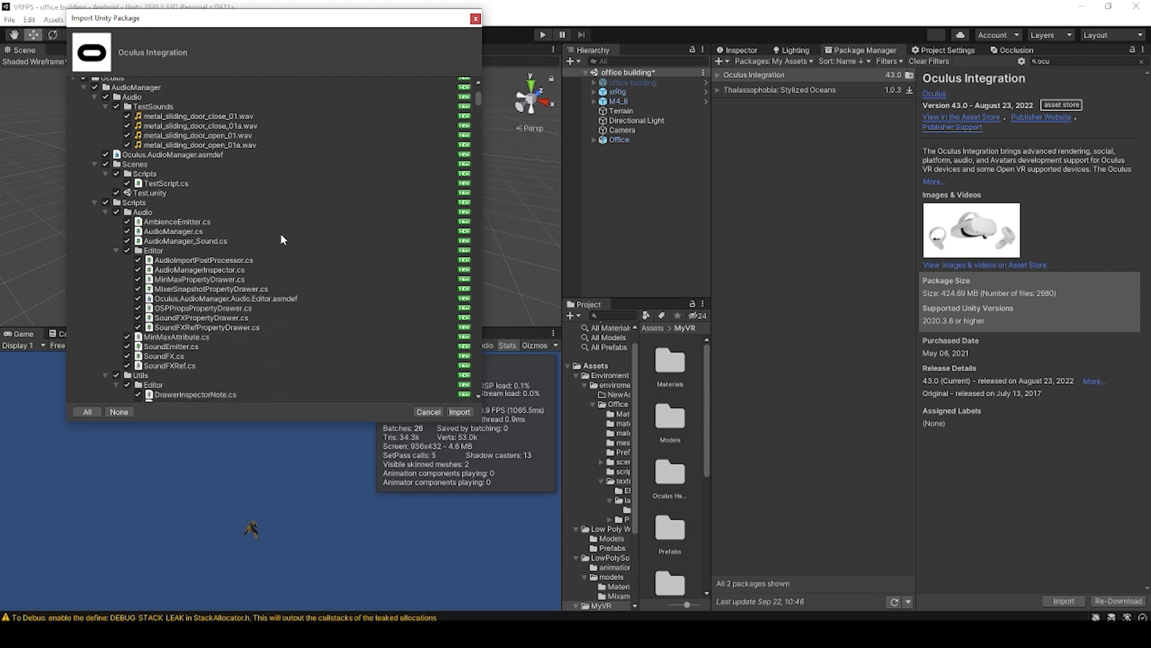
scroll("down", 3)
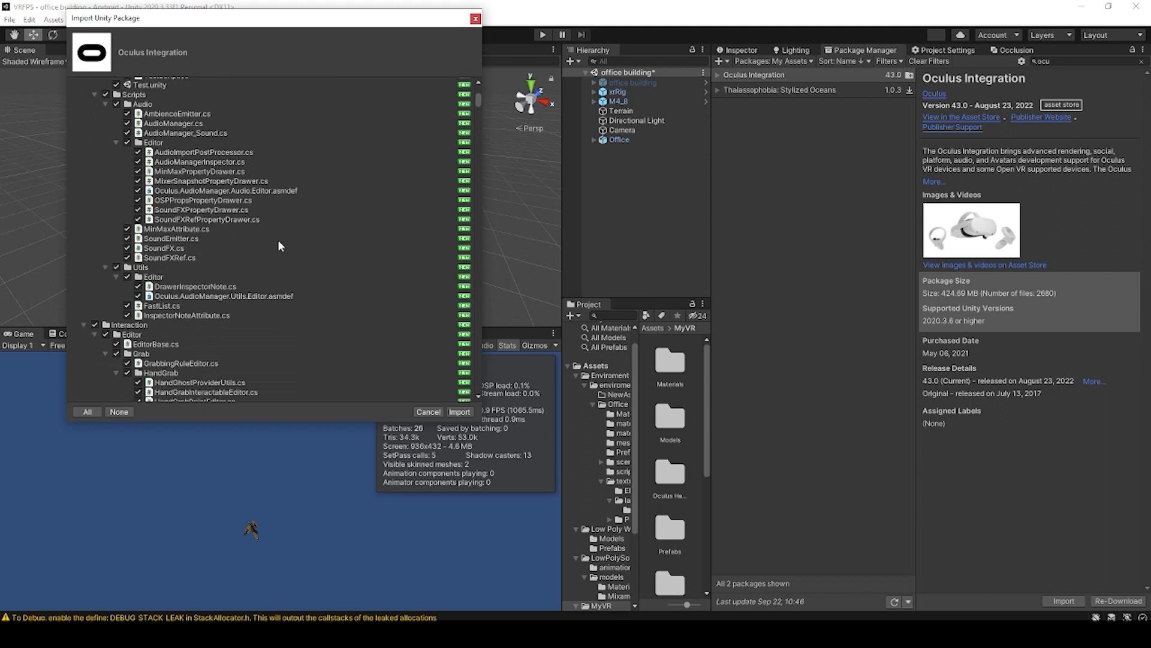
scroll("down", 3)
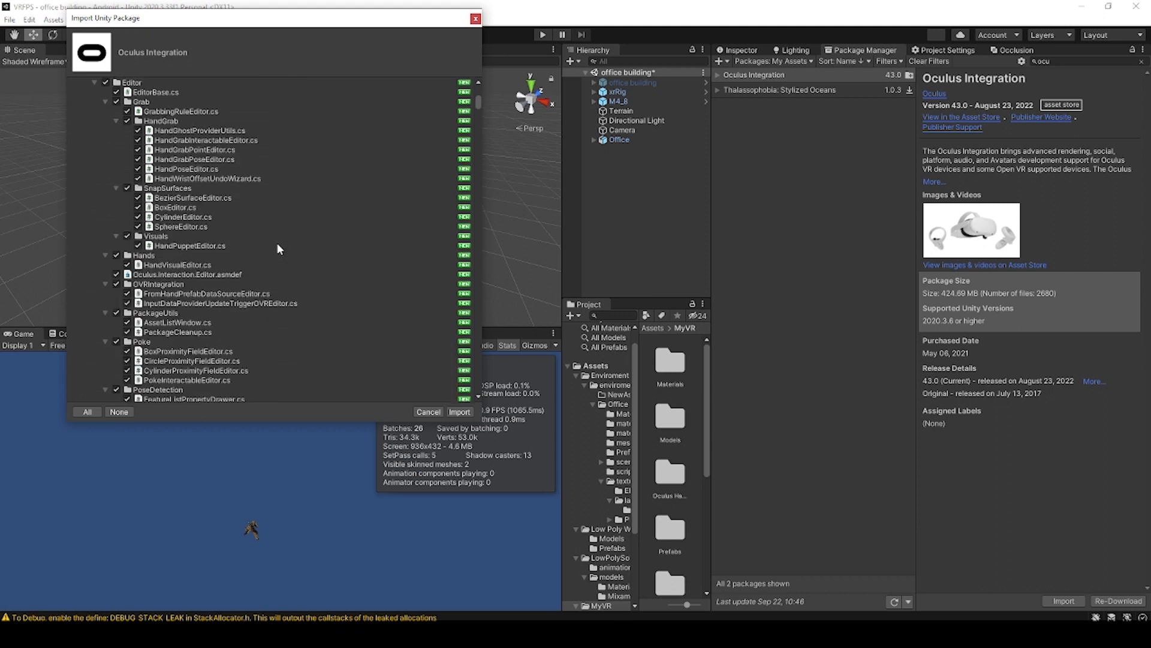
scroll("down", 3)
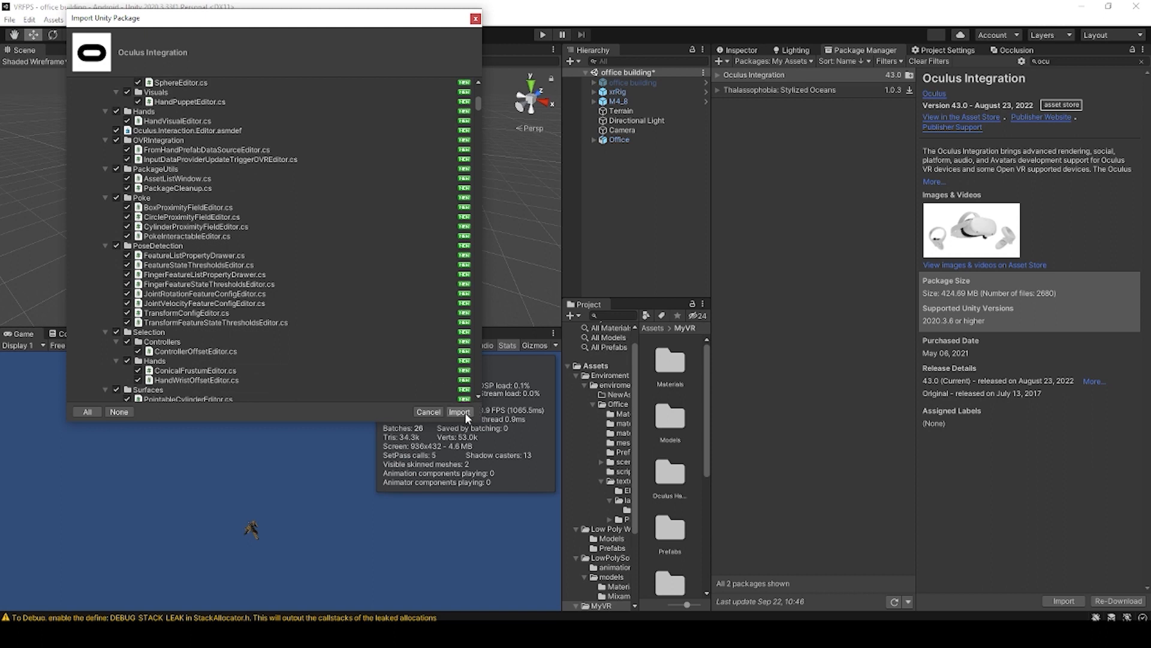
left_click(458, 411)
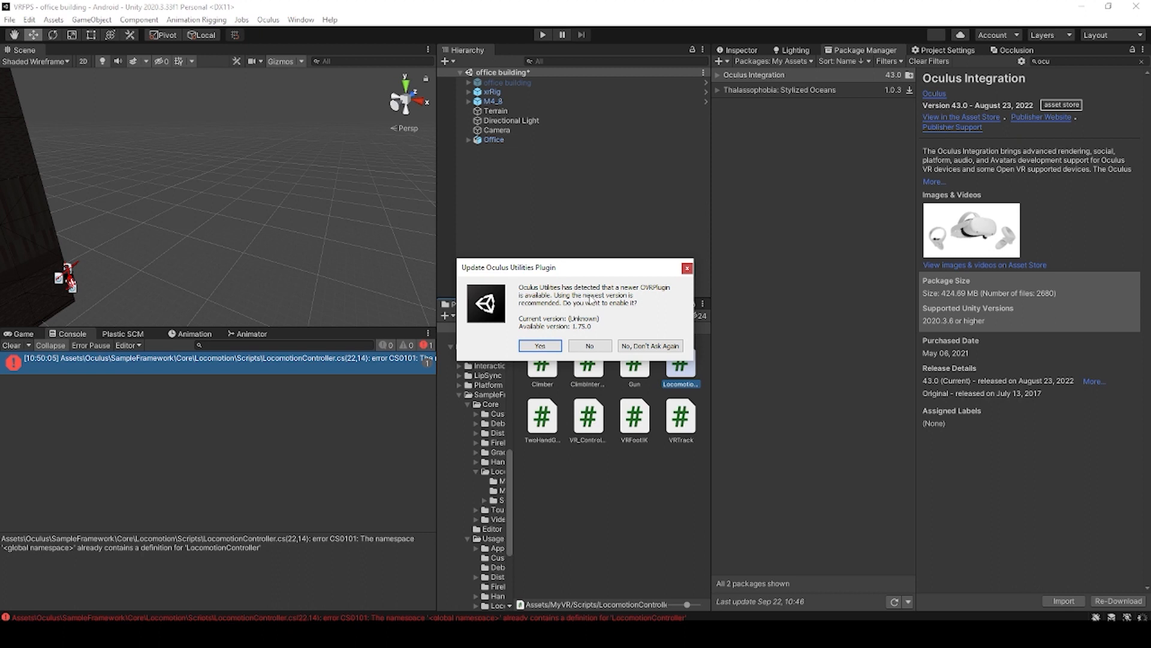
mouse_move(620, 306)
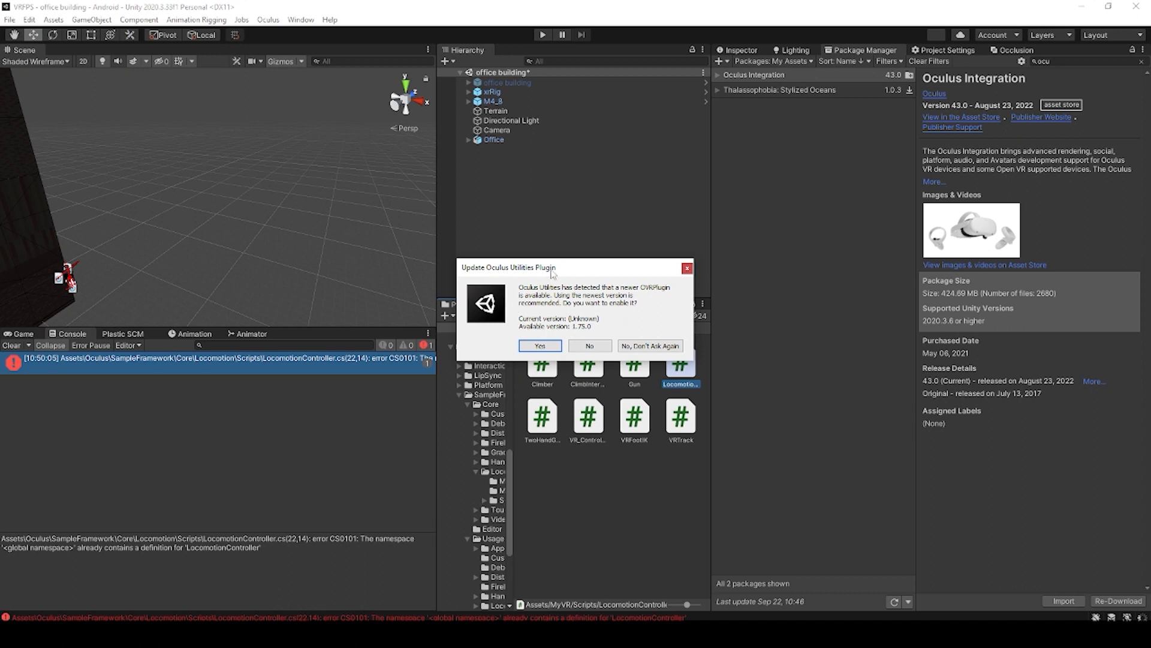
mouse_move(525, 332)
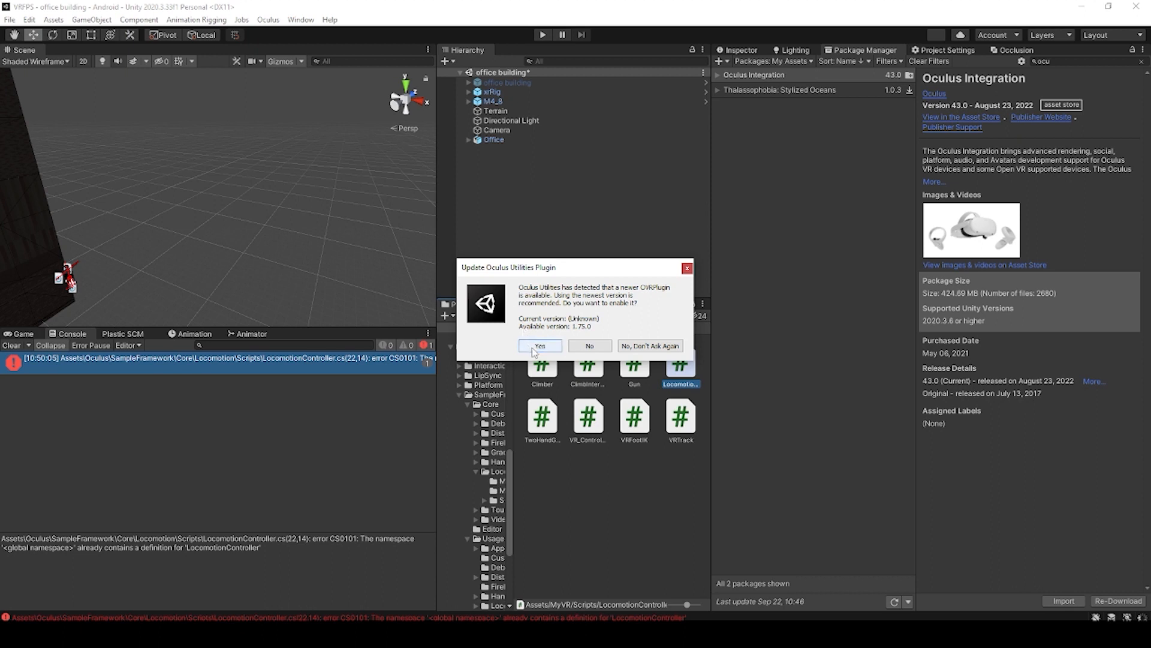
mouse_move(536, 351)
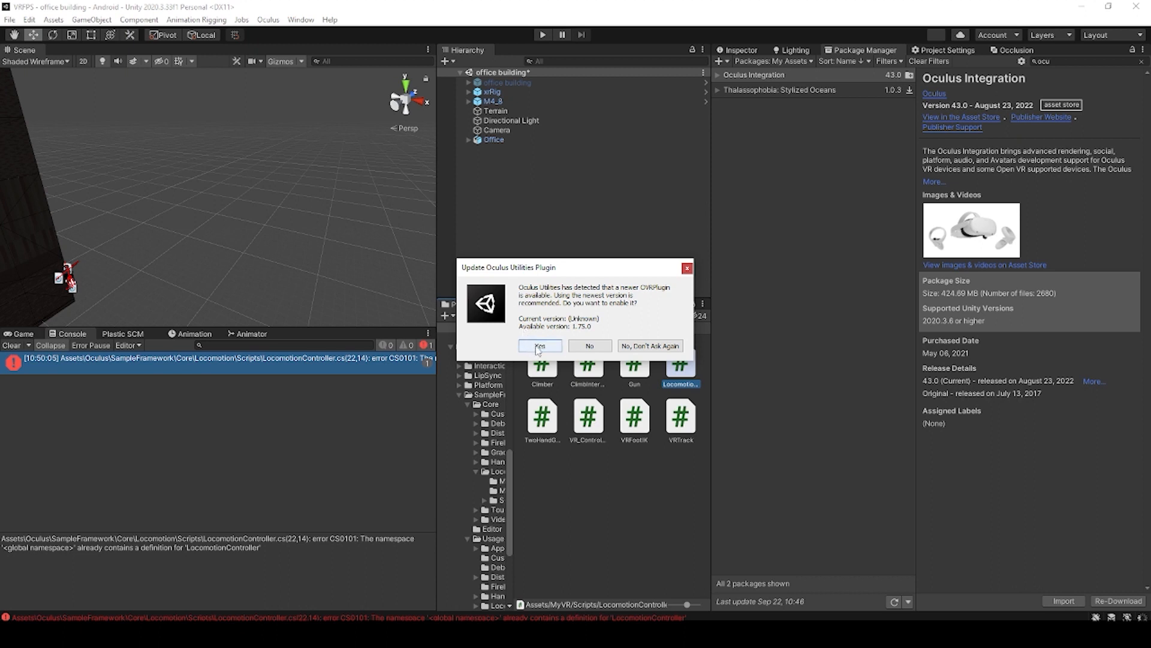
Step: Accept the newer OVRPlugin with the OpenXR backend and agree to restart the editor
left_click(540, 345)
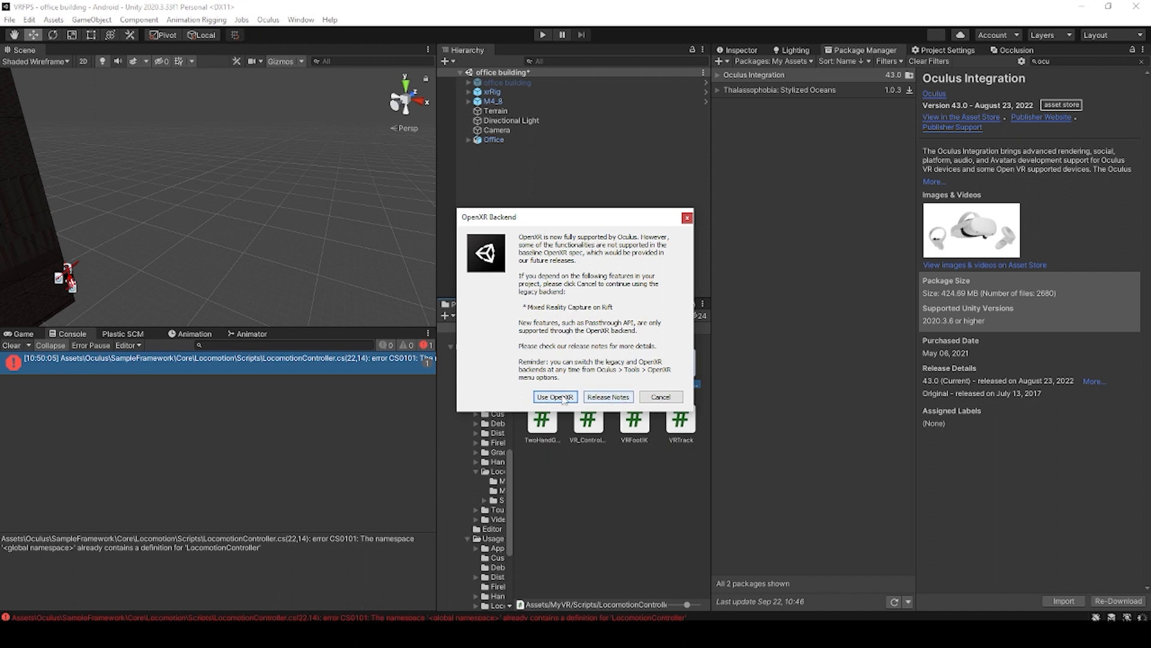
left_click(555, 397)
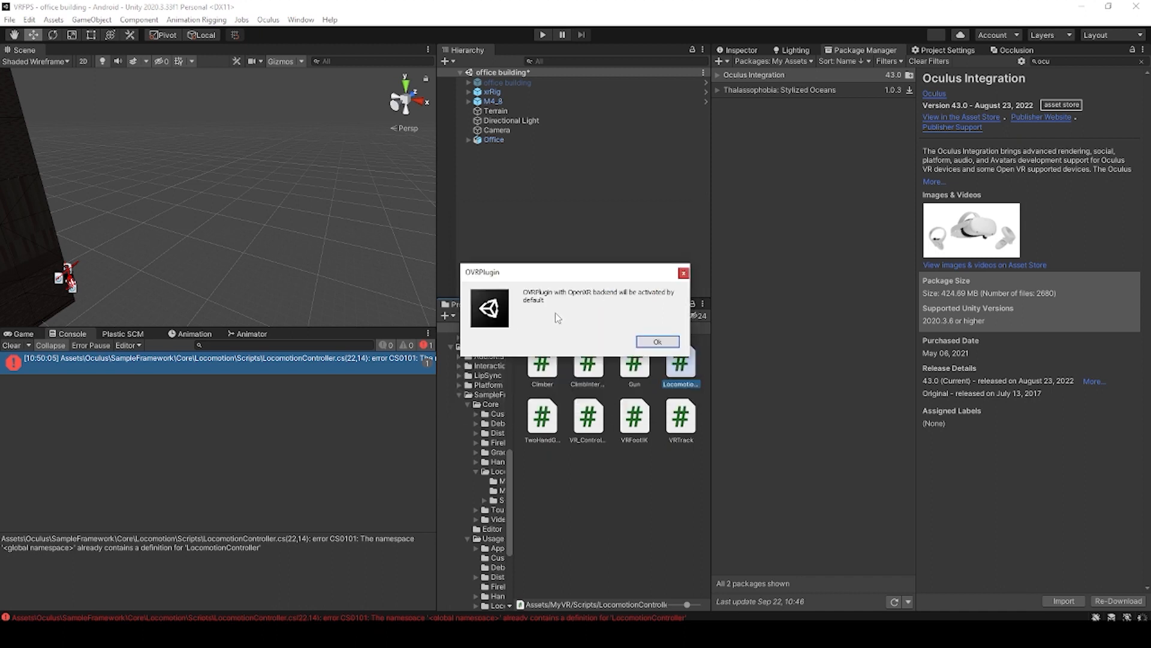
left_click(656, 342)
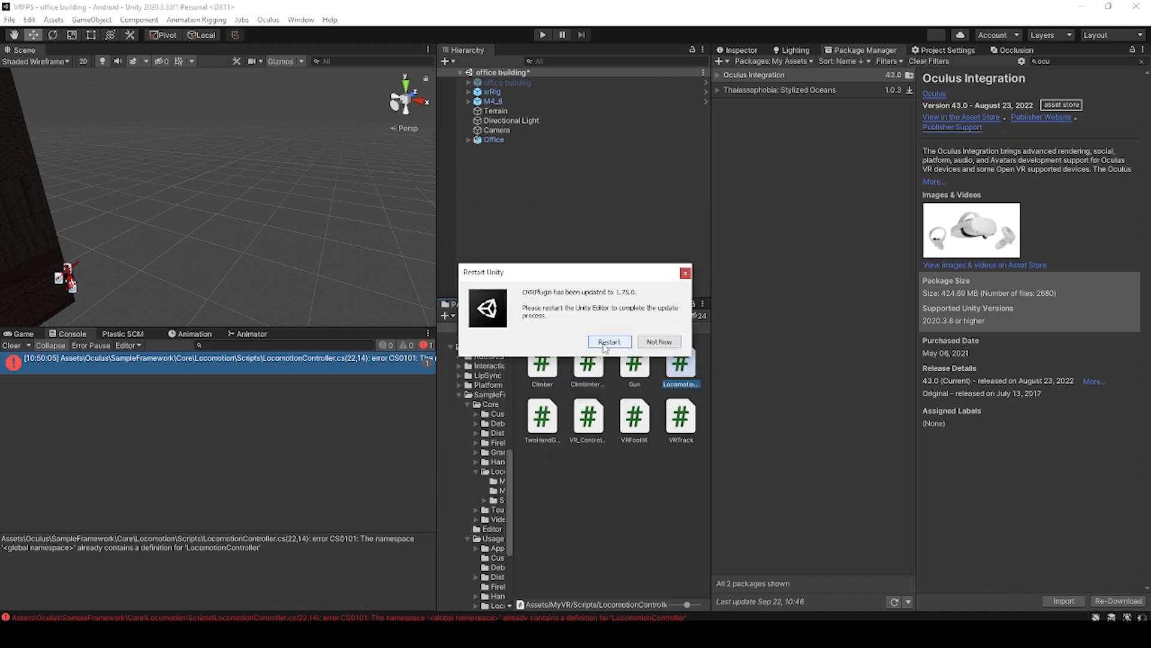
left_click(609, 342)
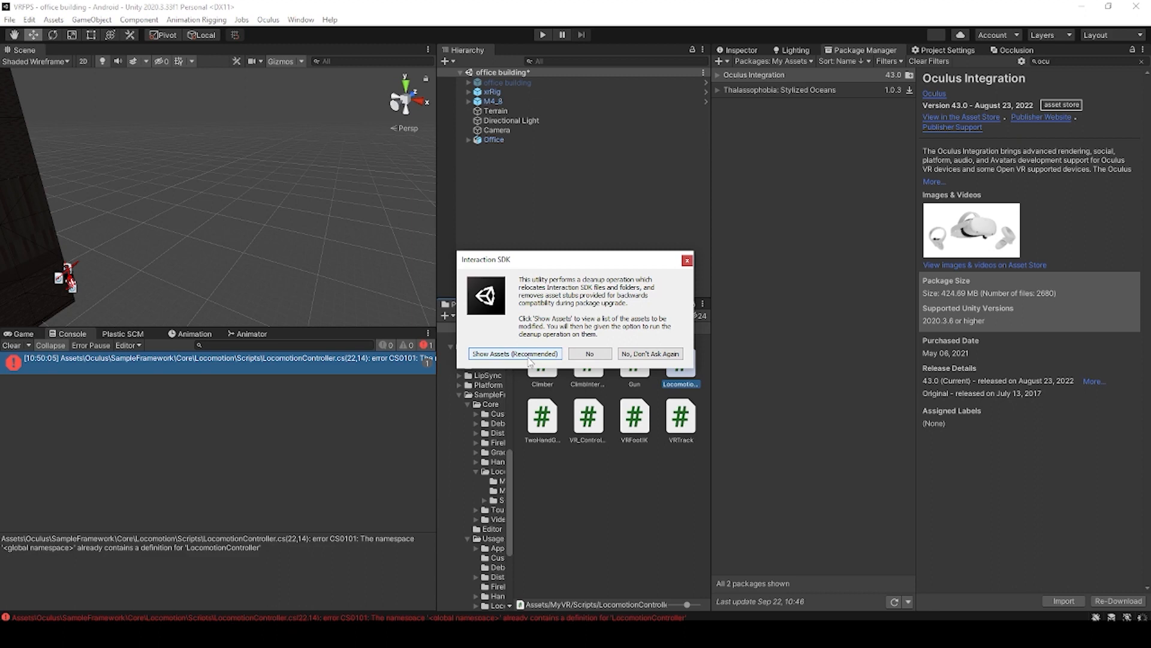
Step: Show the outdated Interaction SDK assets and clean them up as recommended
left_click(515, 353)
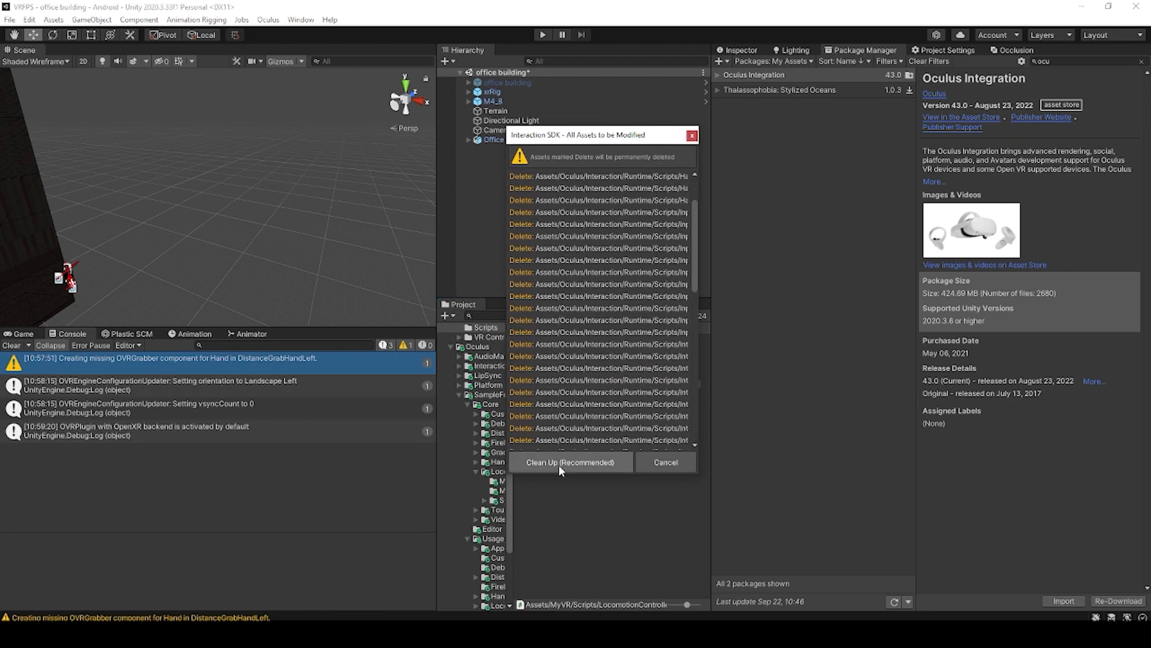
mouse_move(578, 469)
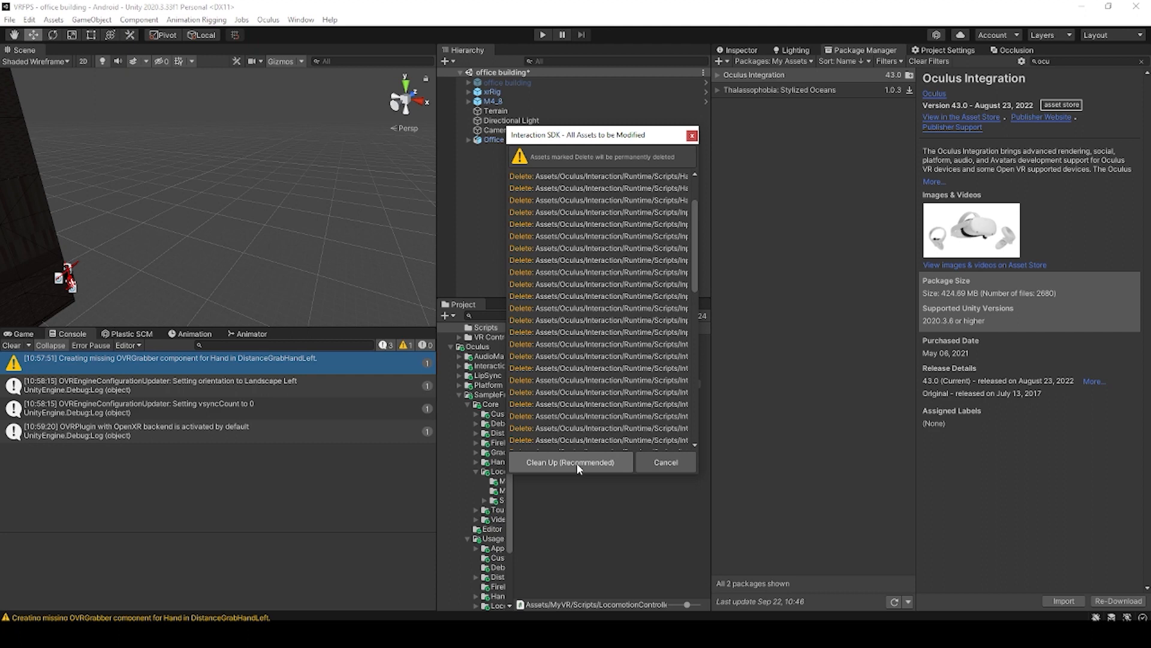
left_click(570, 461)
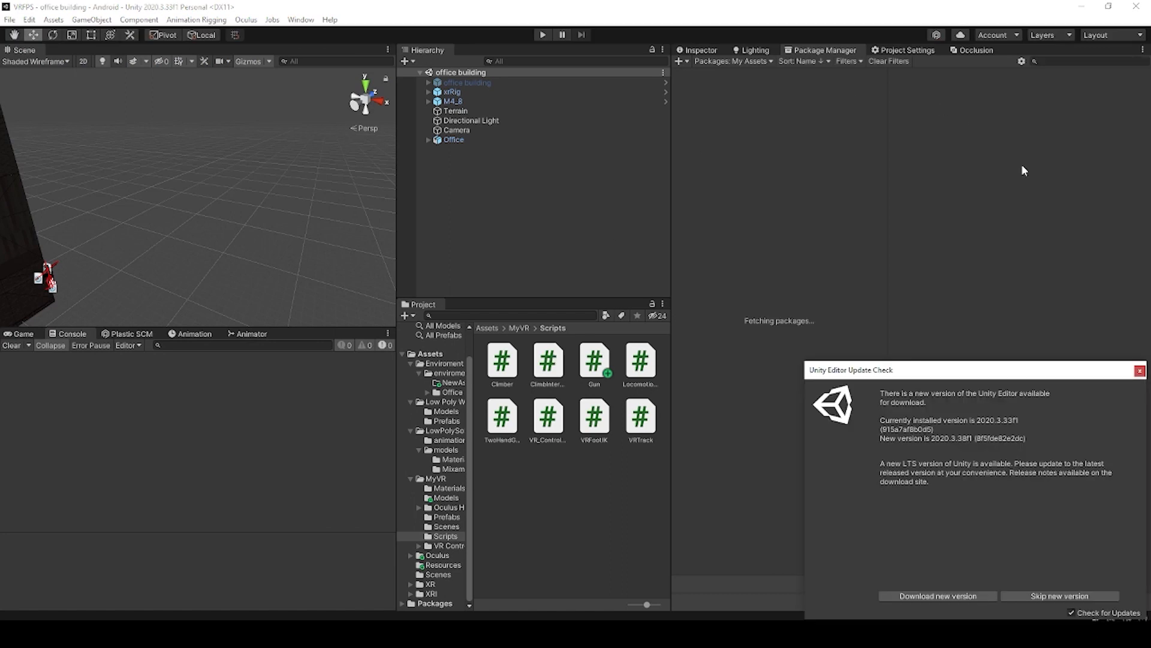
Step: Launch the Oculus Platform Tool from the Oculus > Tools menu
left_click(245, 19)
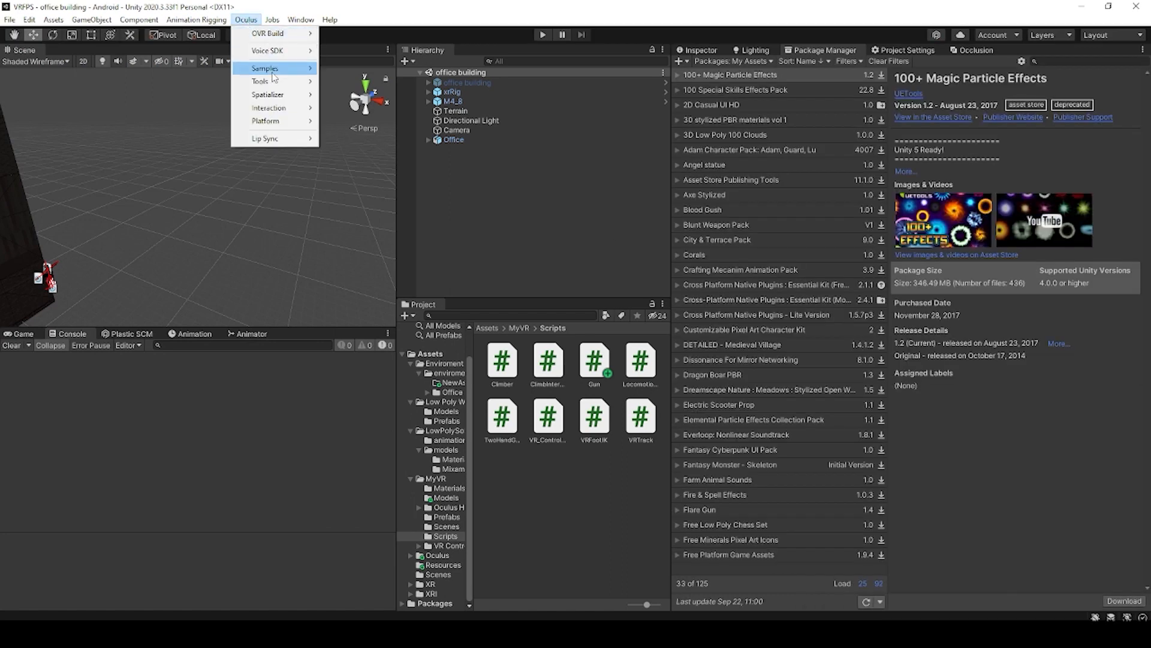
mouse_move(259, 80)
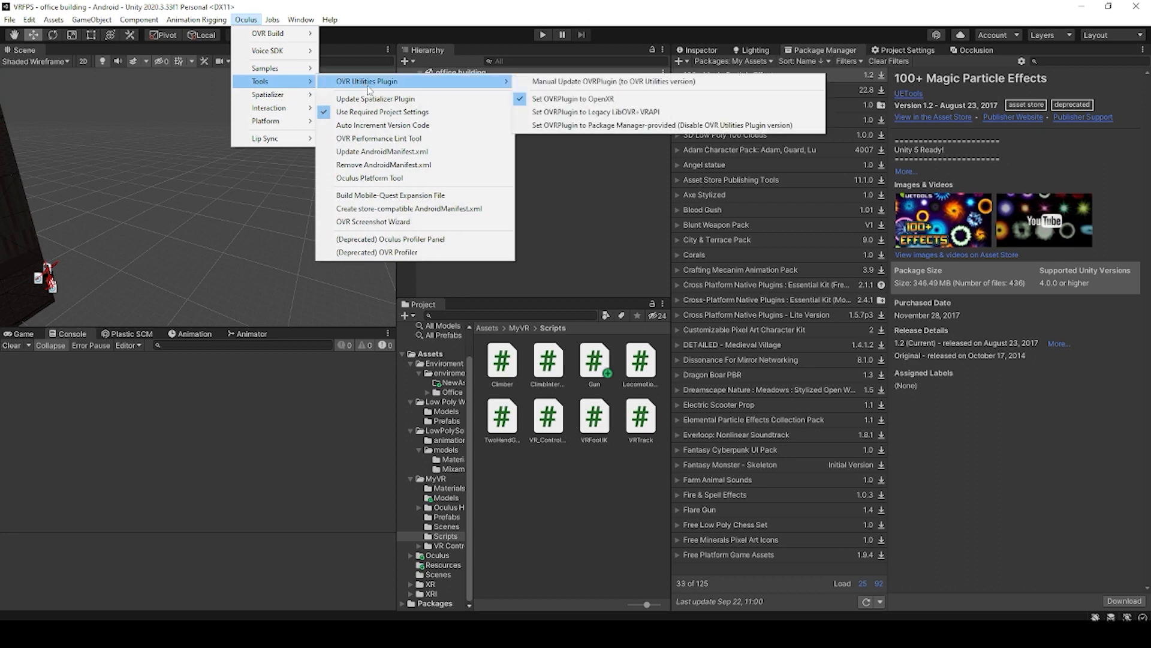
mouse_move(369, 177)
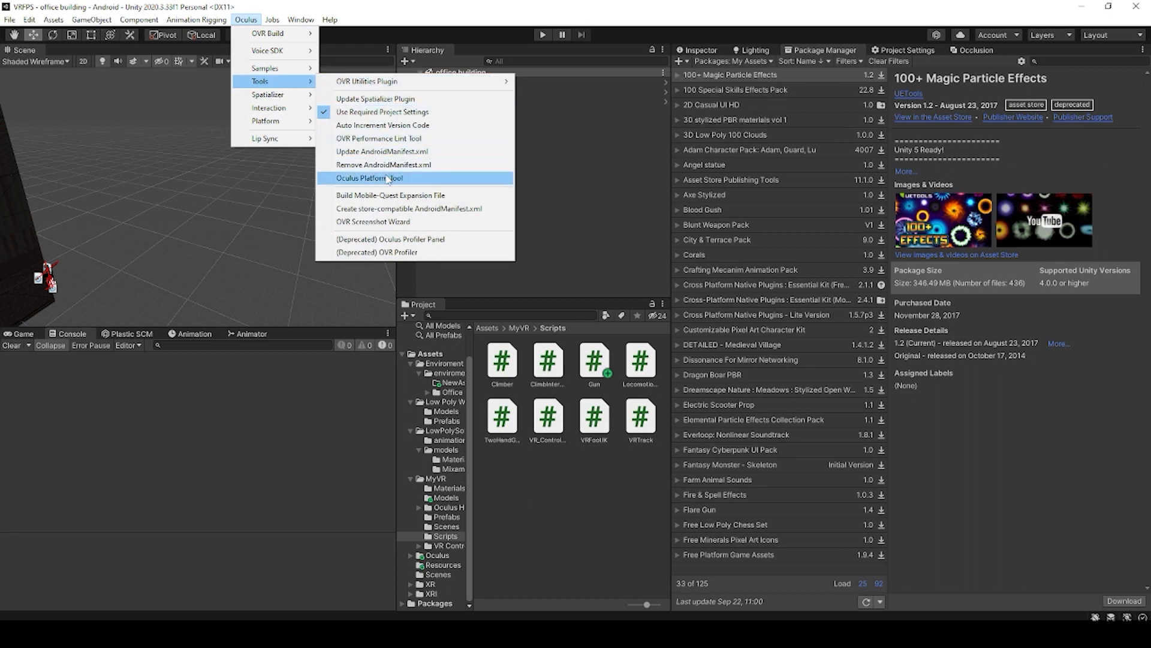
left_click(371, 177)
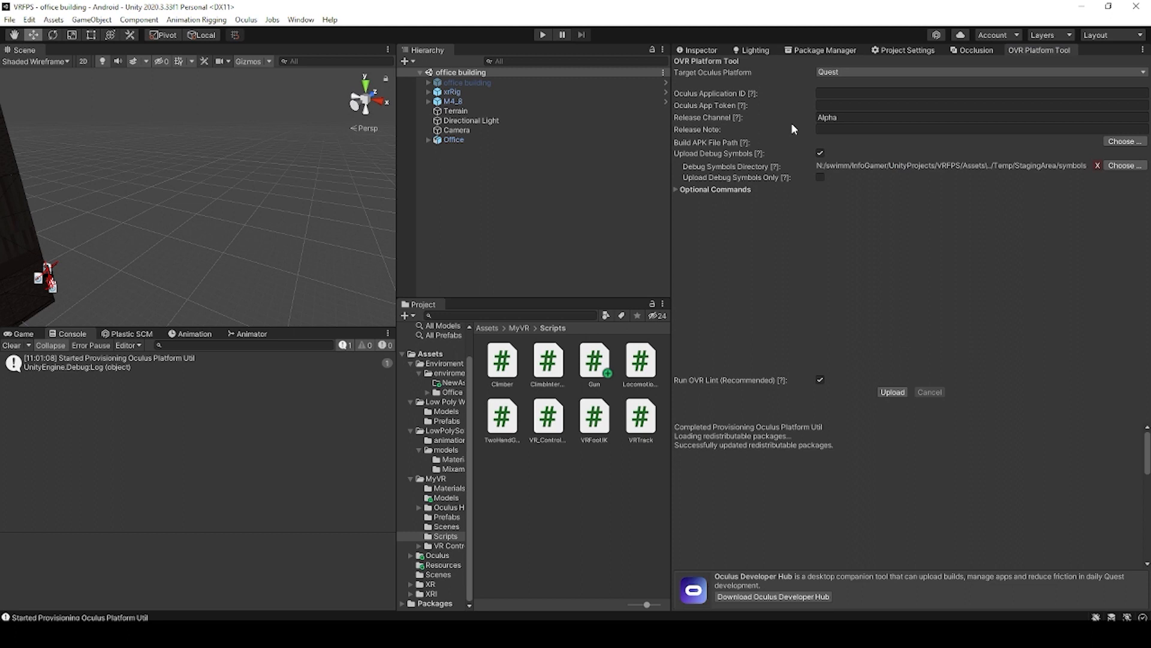
mouse_move(712, 120)
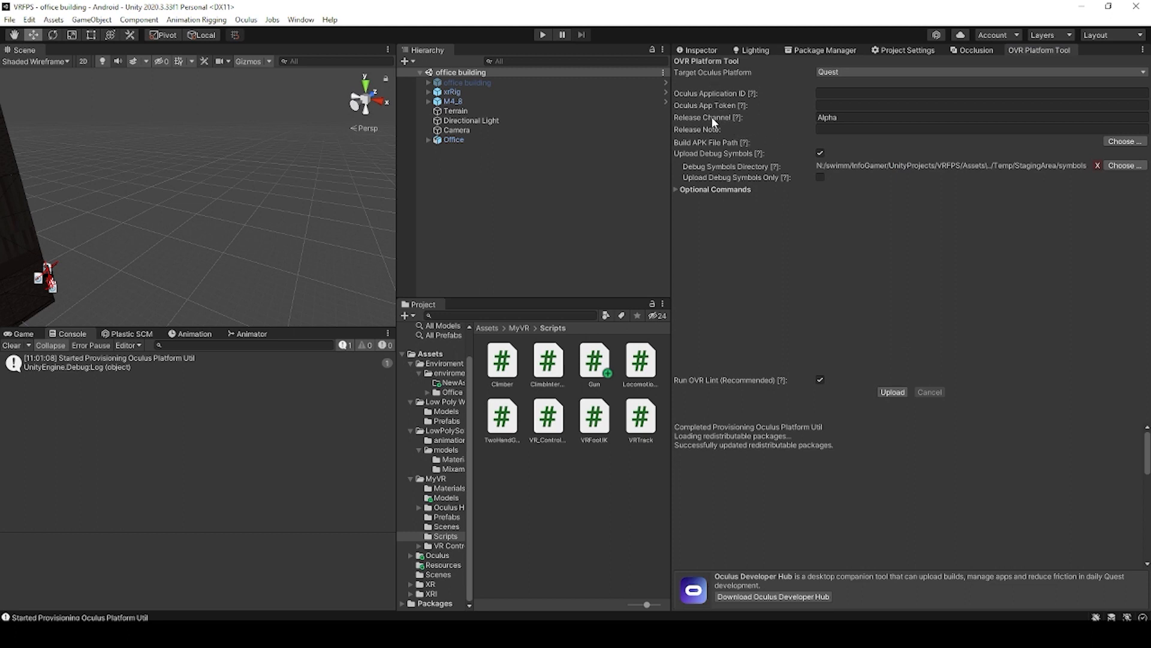
mouse_move(908, 333)
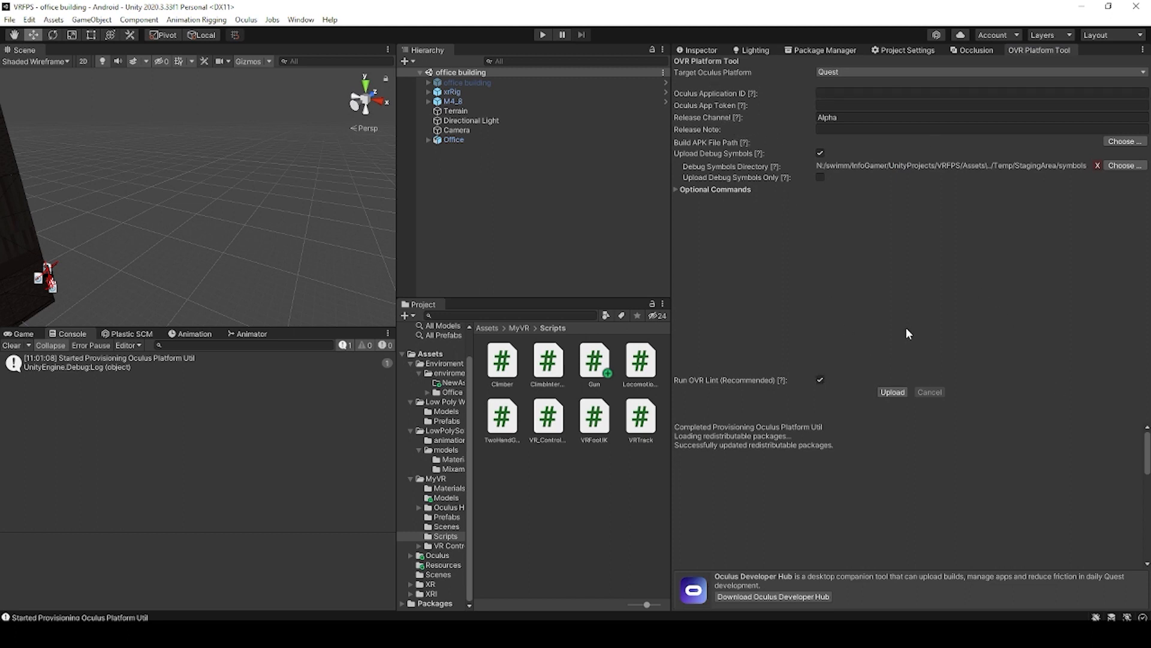
mouse_move(897, 332)
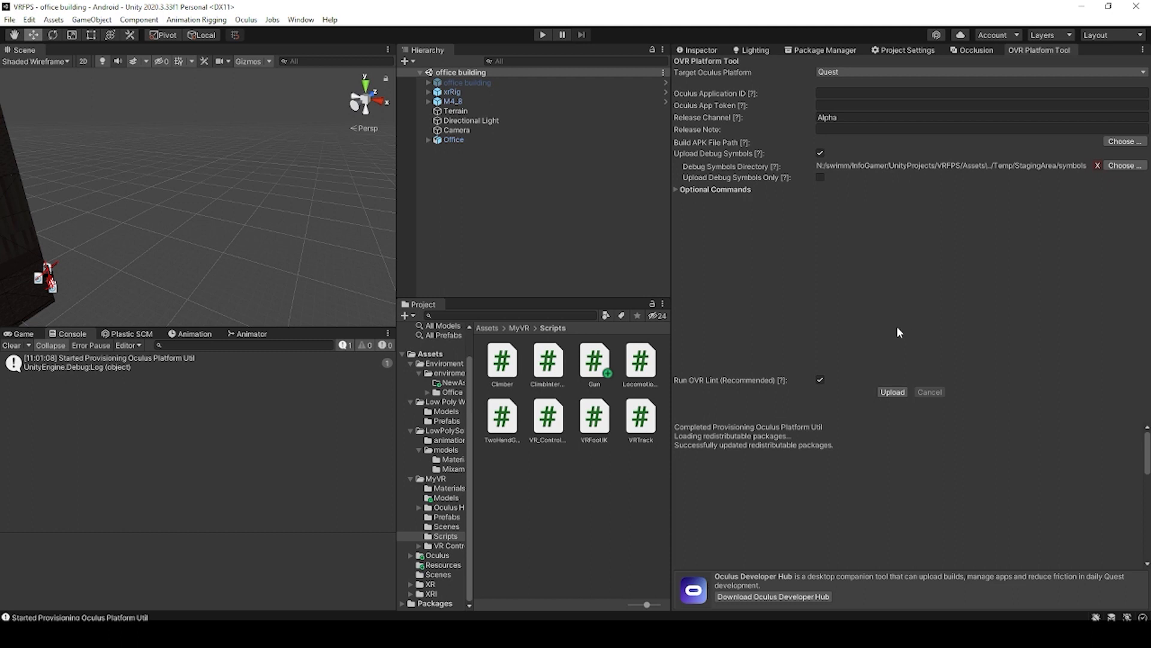
mouse_move(735, 124)
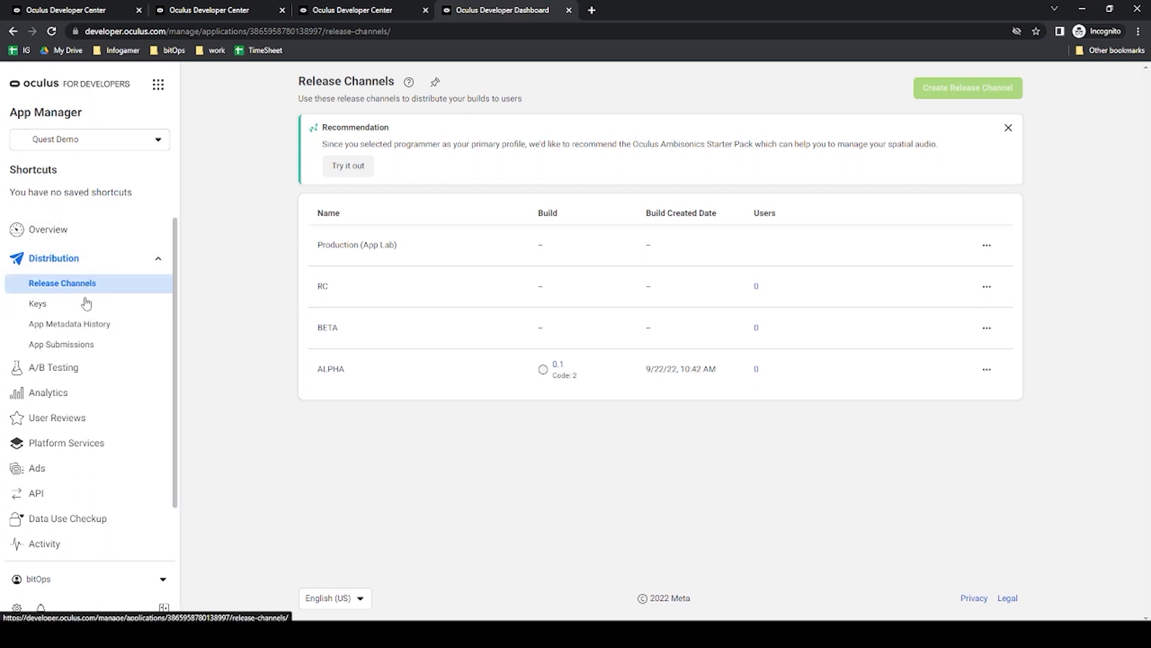
Step: Go to the app's API page in the dashboard and select its App ID to copy
left_click(35, 493)
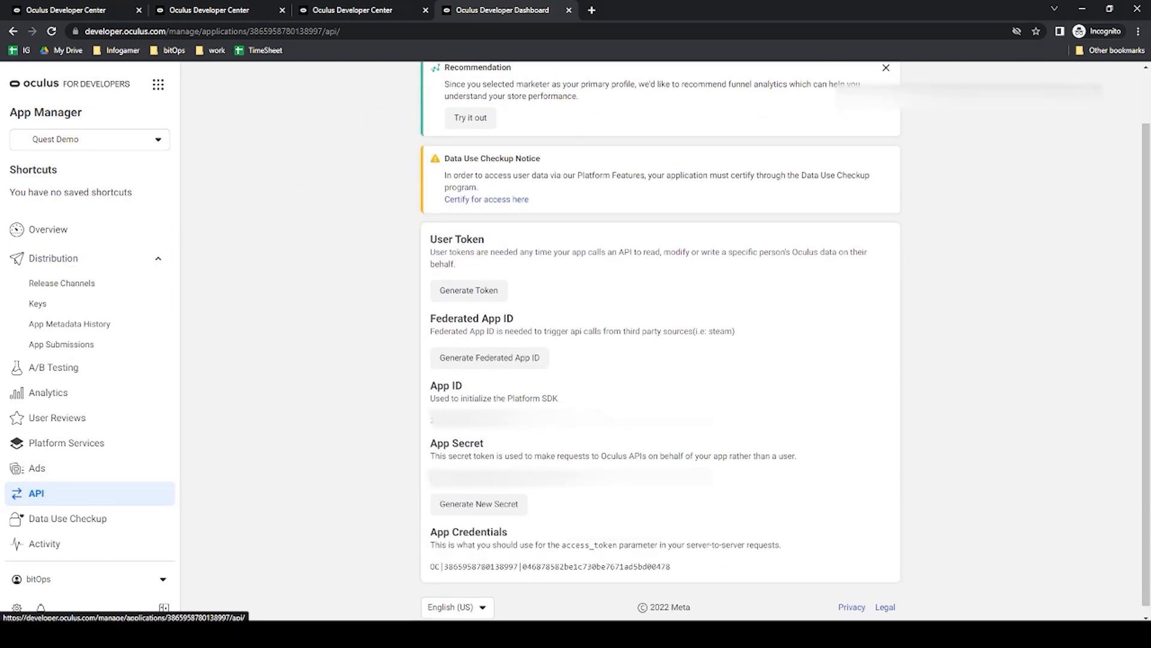
double_click(477, 419)
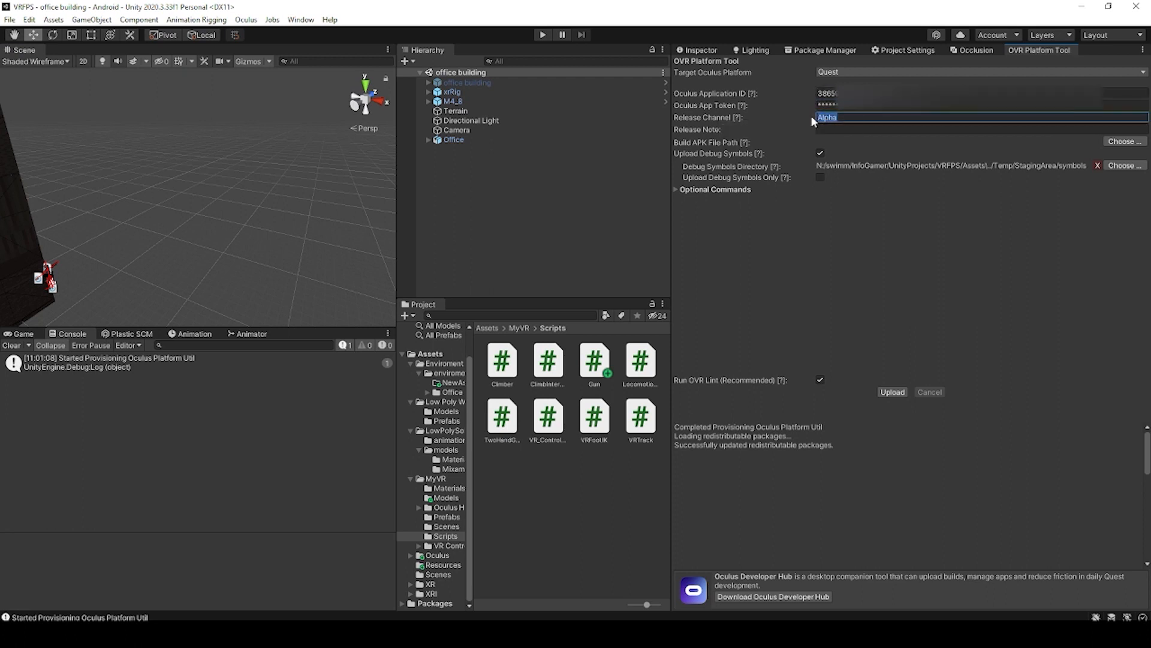
mouse_move(754, 120)
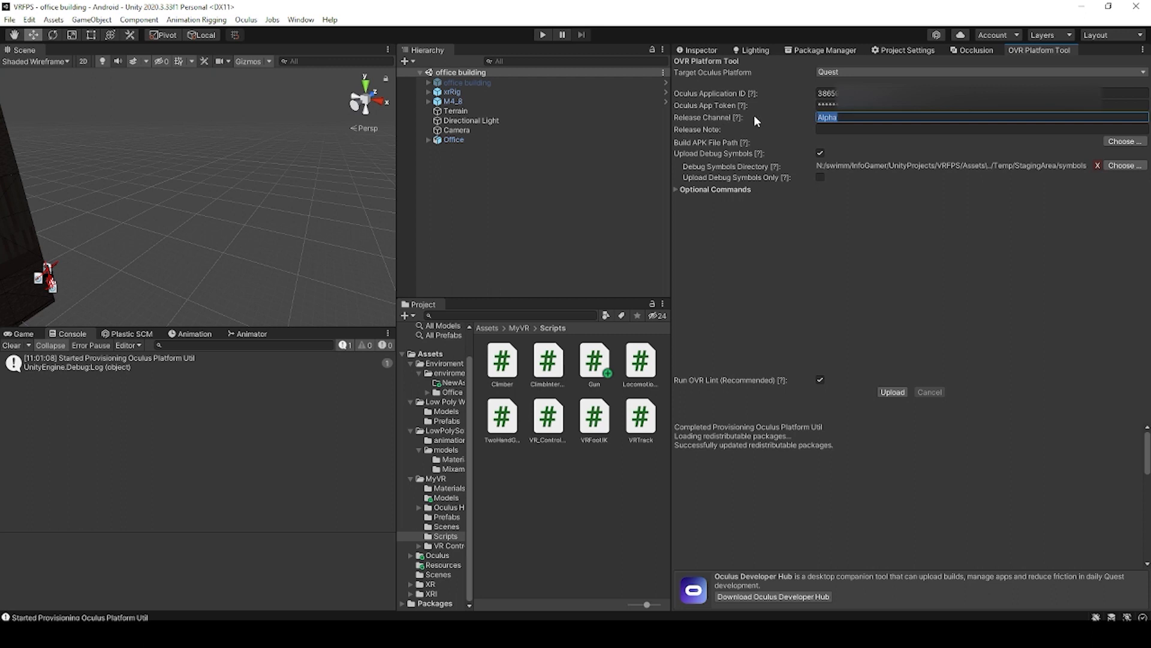
mouse_move(768, 119)
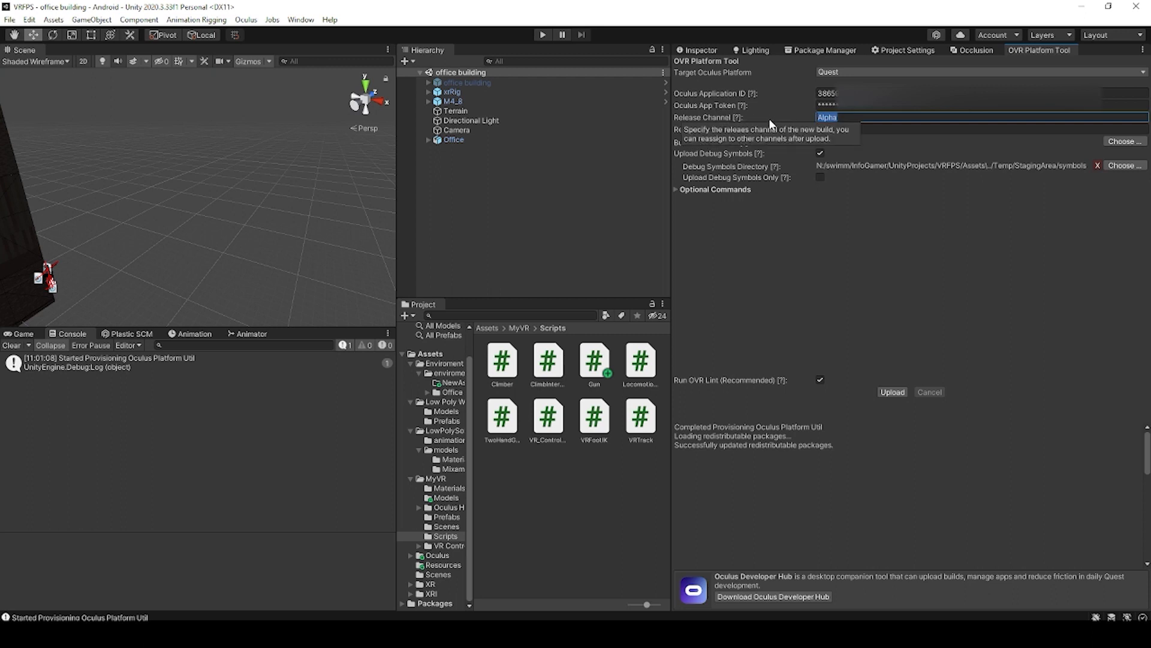
mouse_move(773, 94)
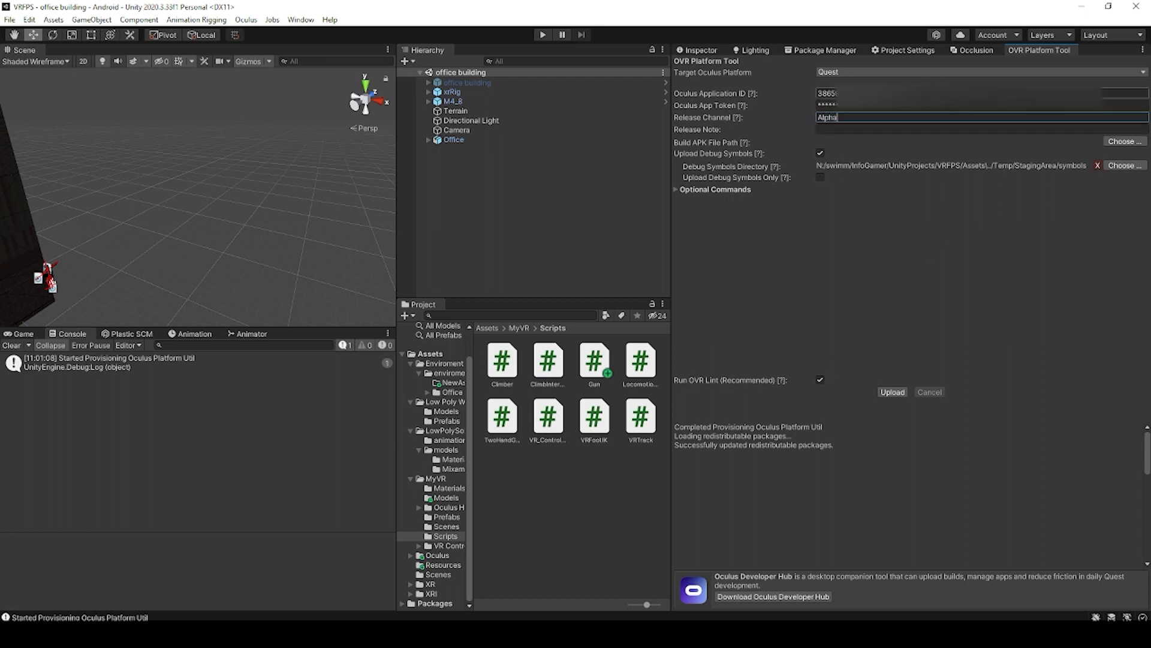
mouse_move(753, 150)
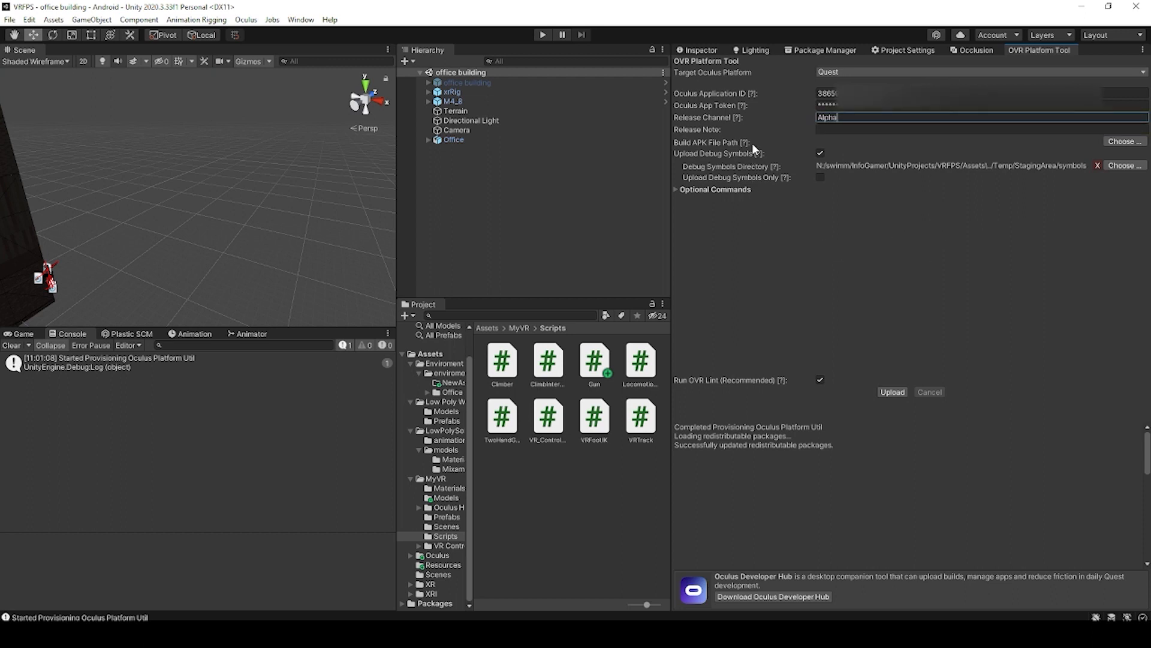
Step: Keep Alpha as the release channel and start choosing the build APK file path
left_click(977, 130)
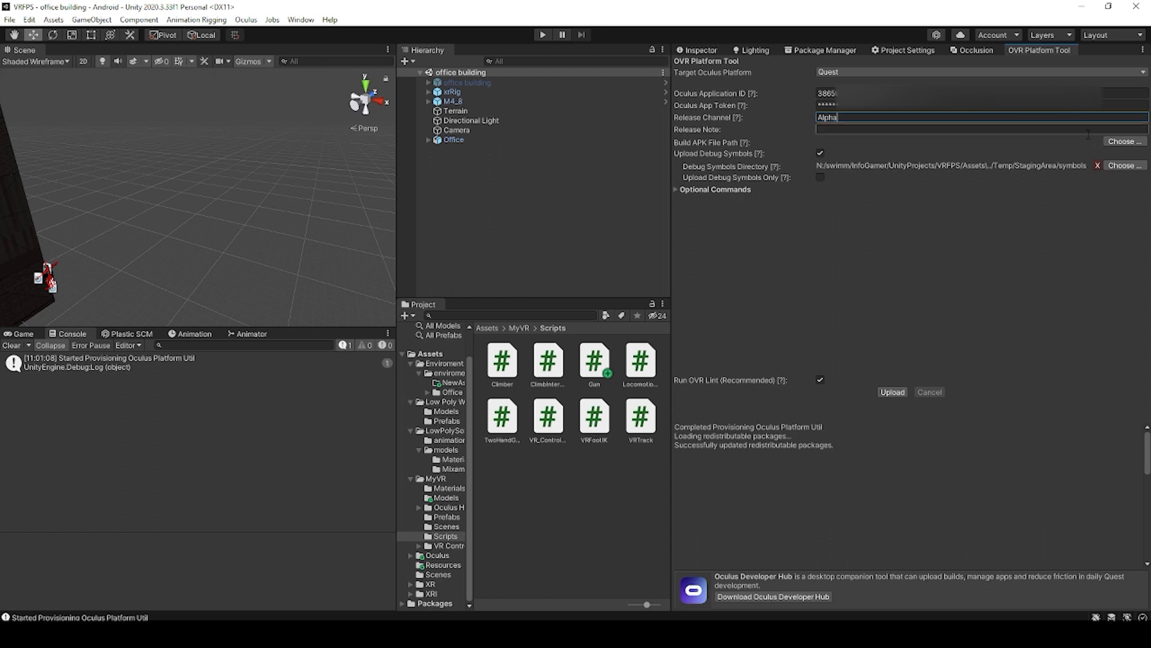
left_click(1124, 142)
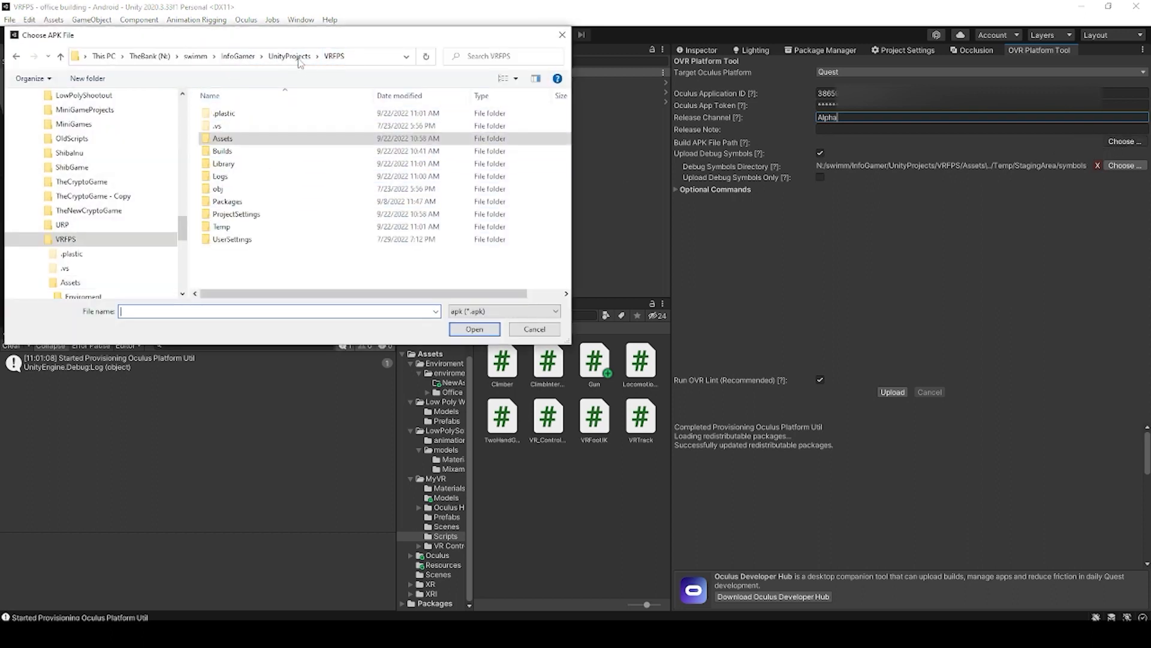
Step: Select VRFPS.apk from the Builds folder as the upload path and reveal Optional Commands
double_click(222, 151)
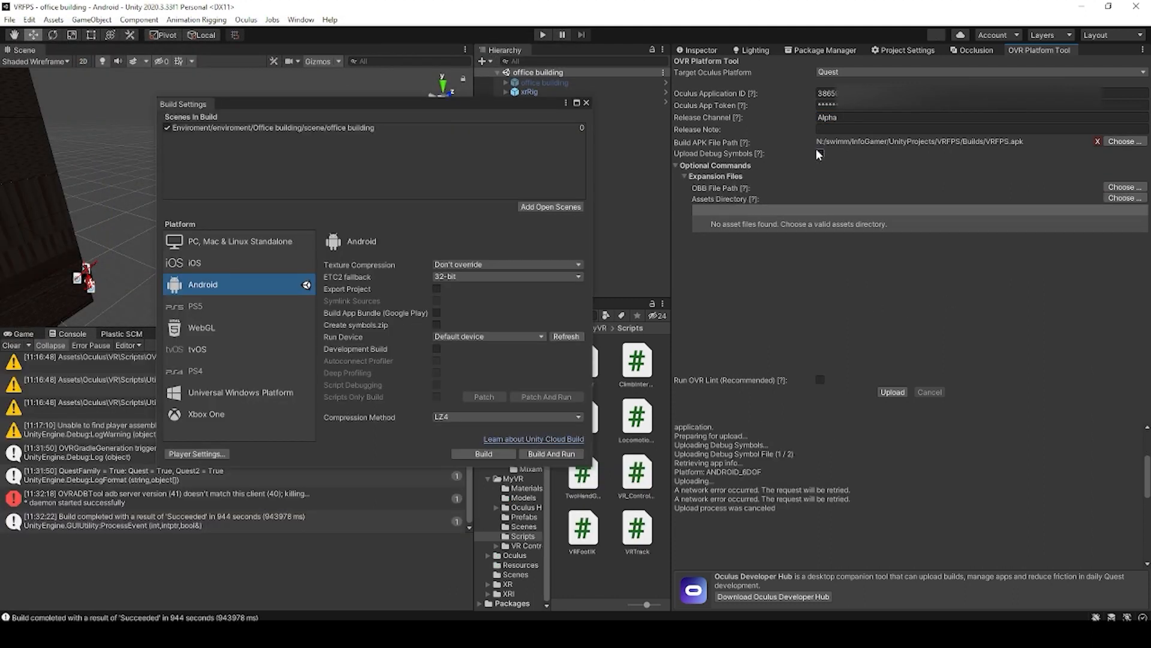
left_click(821, 152)
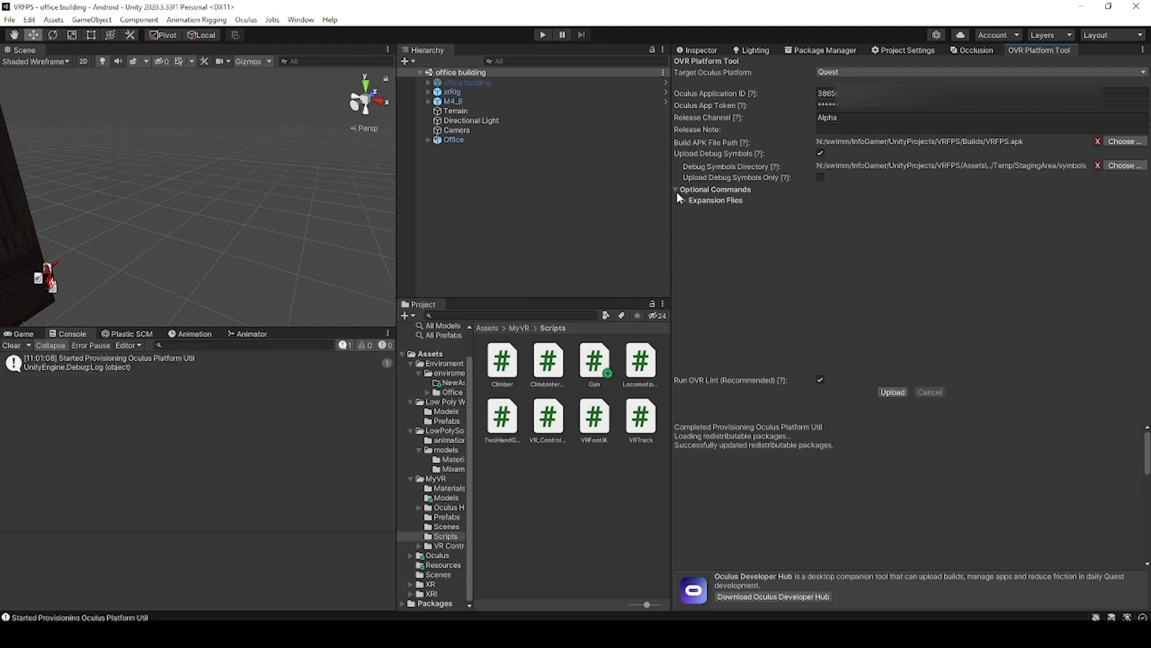
Step: Check the expansion file settings, leaving OBB file path and assets directory empty
left_click(685, 200)
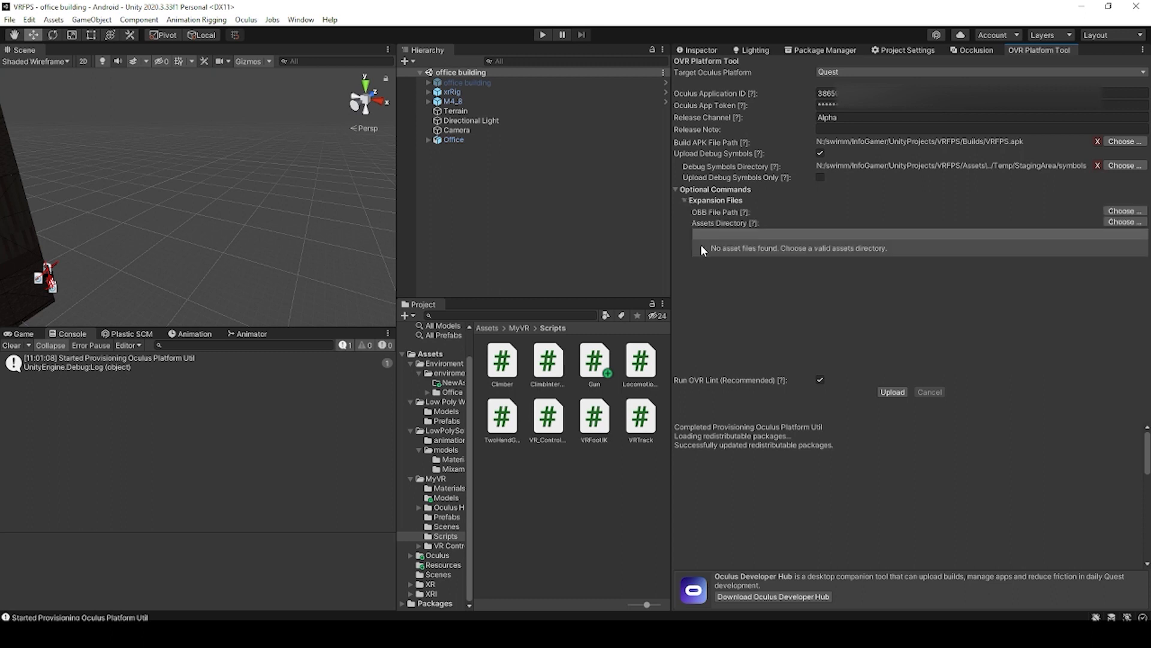
mouse_move(735, 224)
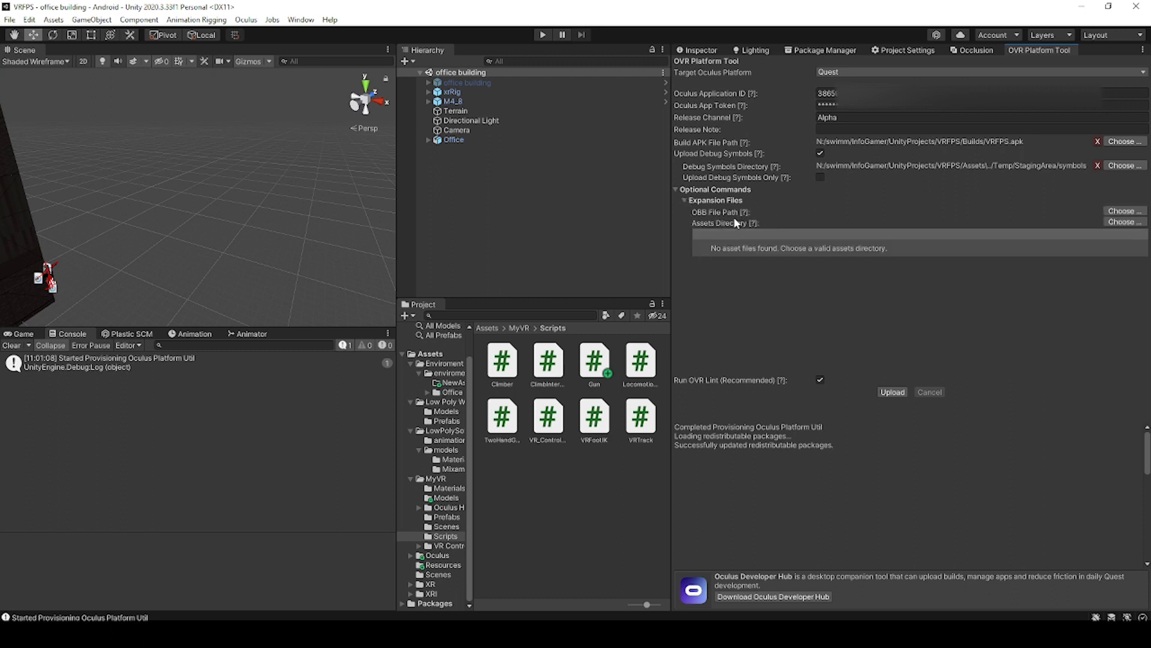
mouse_move(1123, 223)
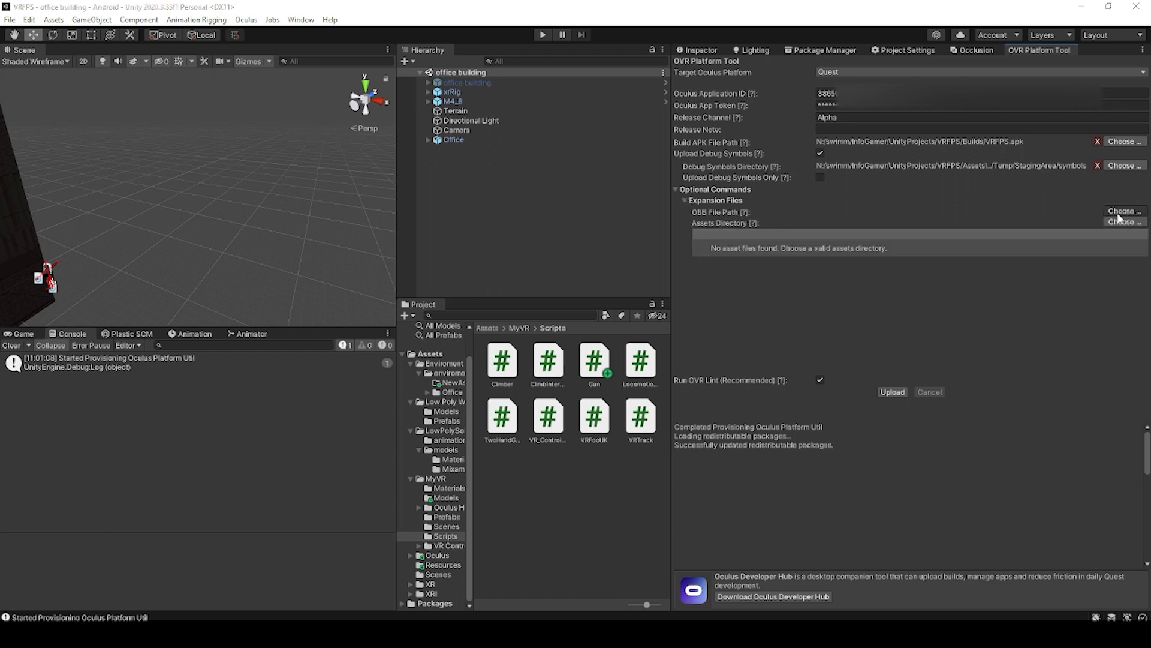
left_click(1122, 211)
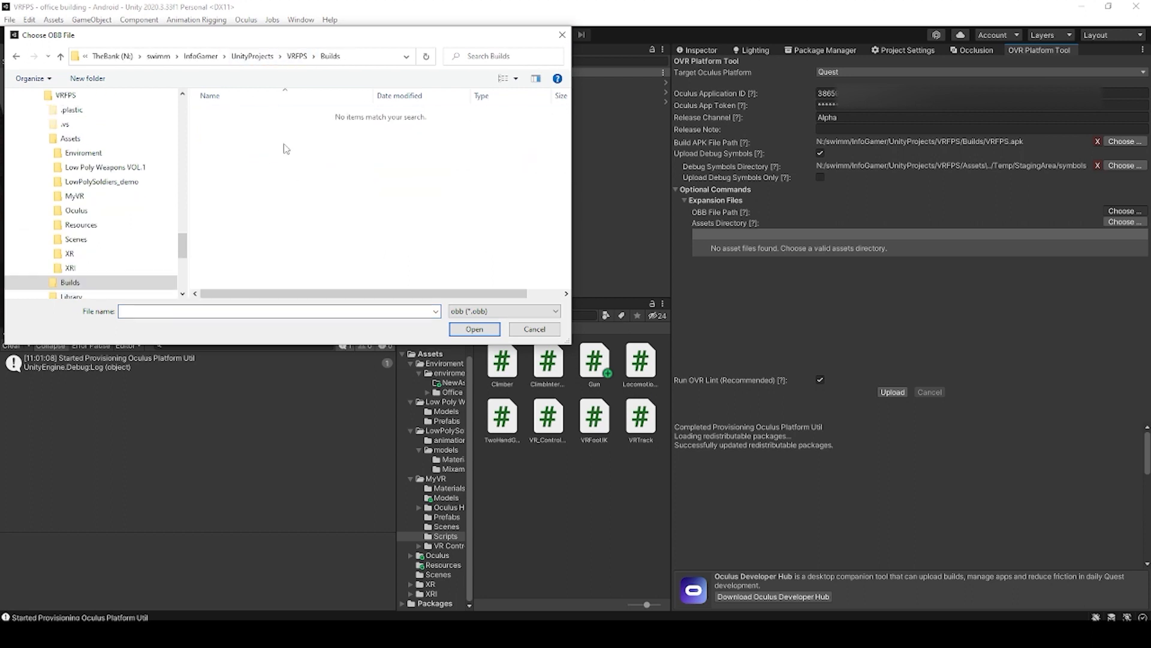
left_click(534, 328)
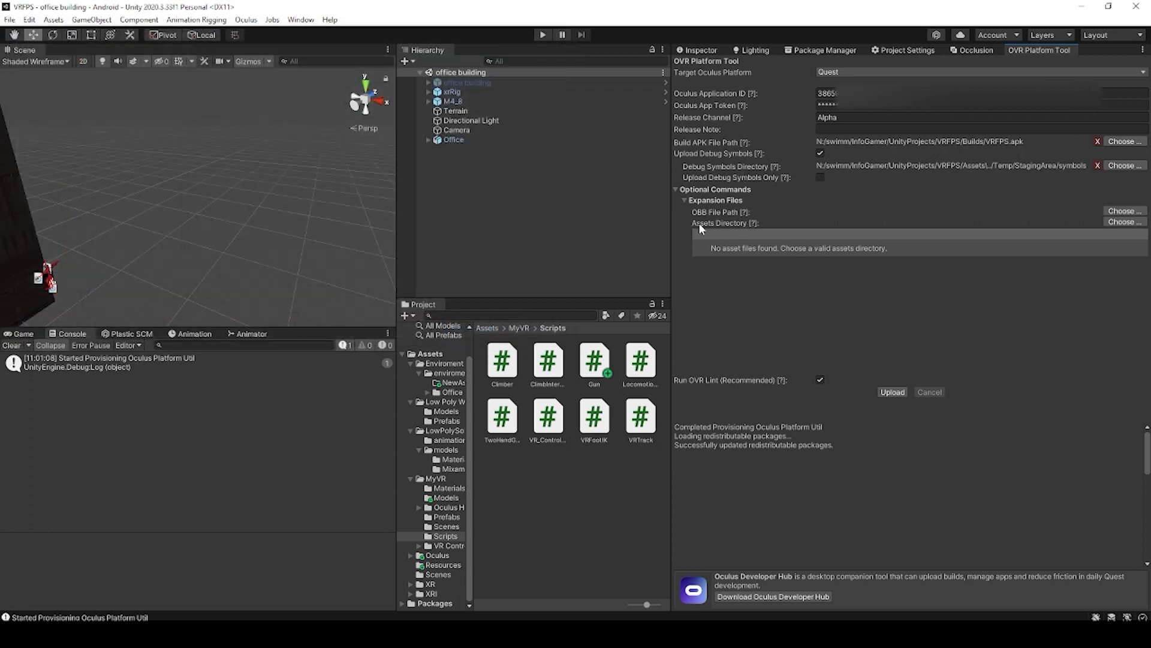
mouse_move(723, 225)
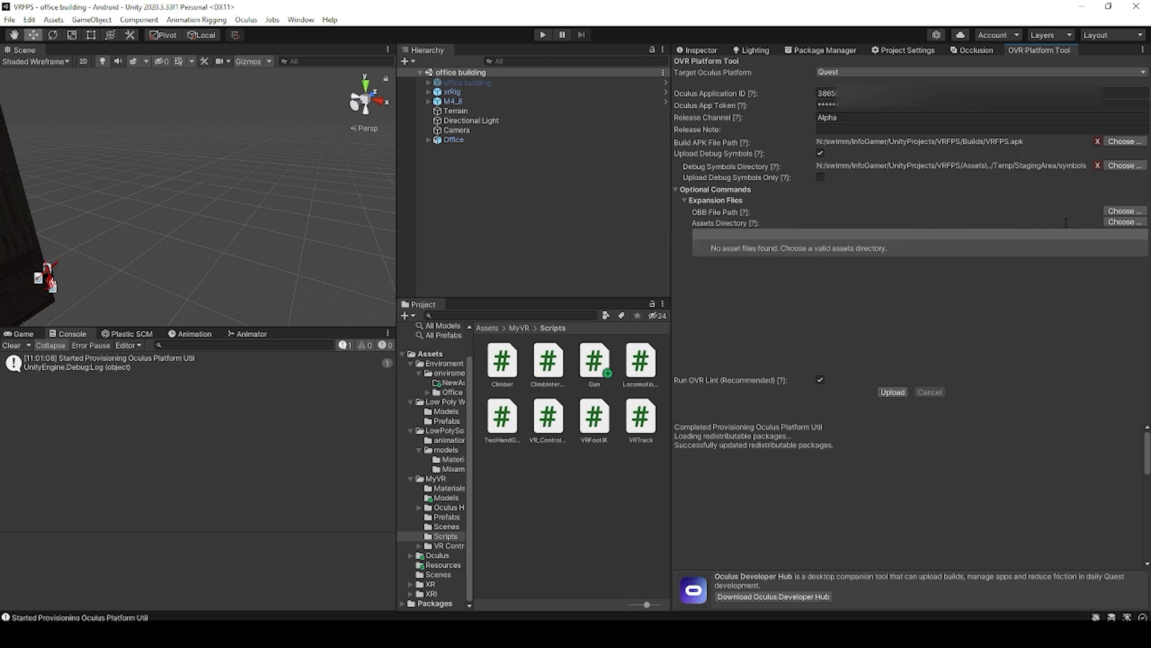
left_click(1126, 223)
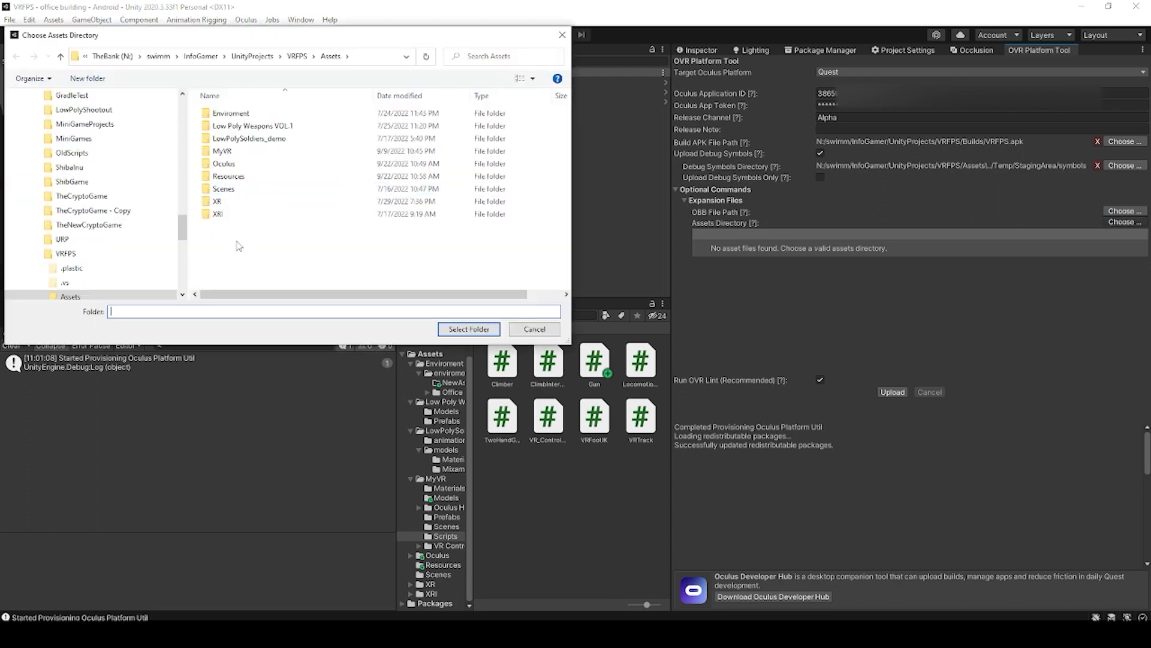
left_click(534, 329)
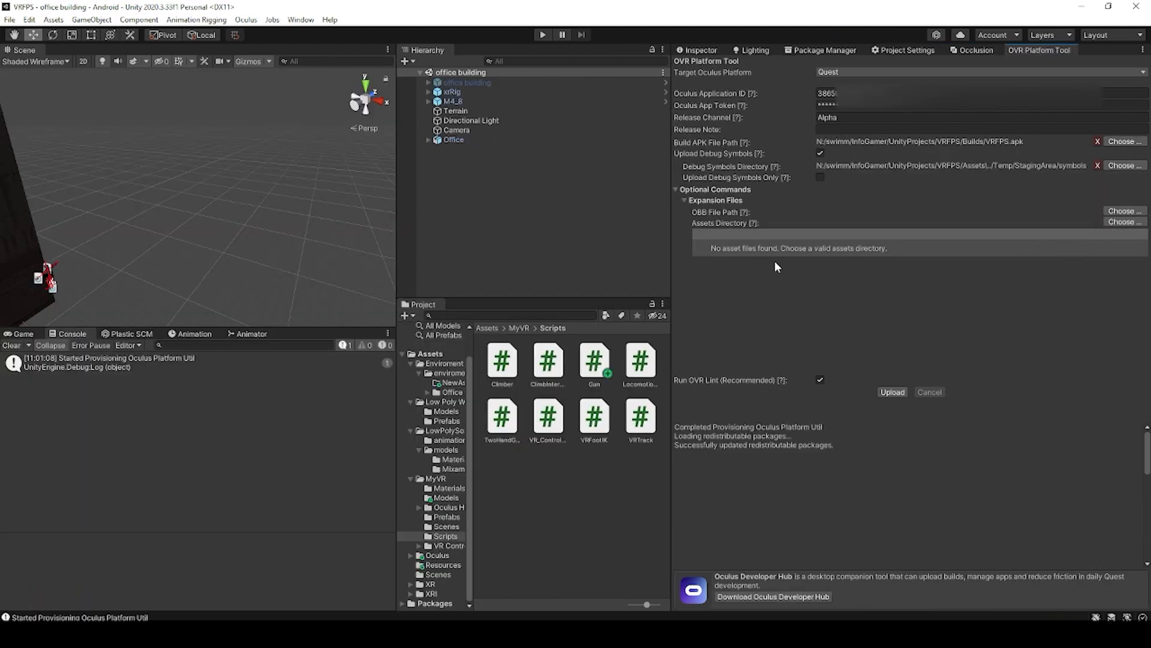
mouse_move(798, 276)
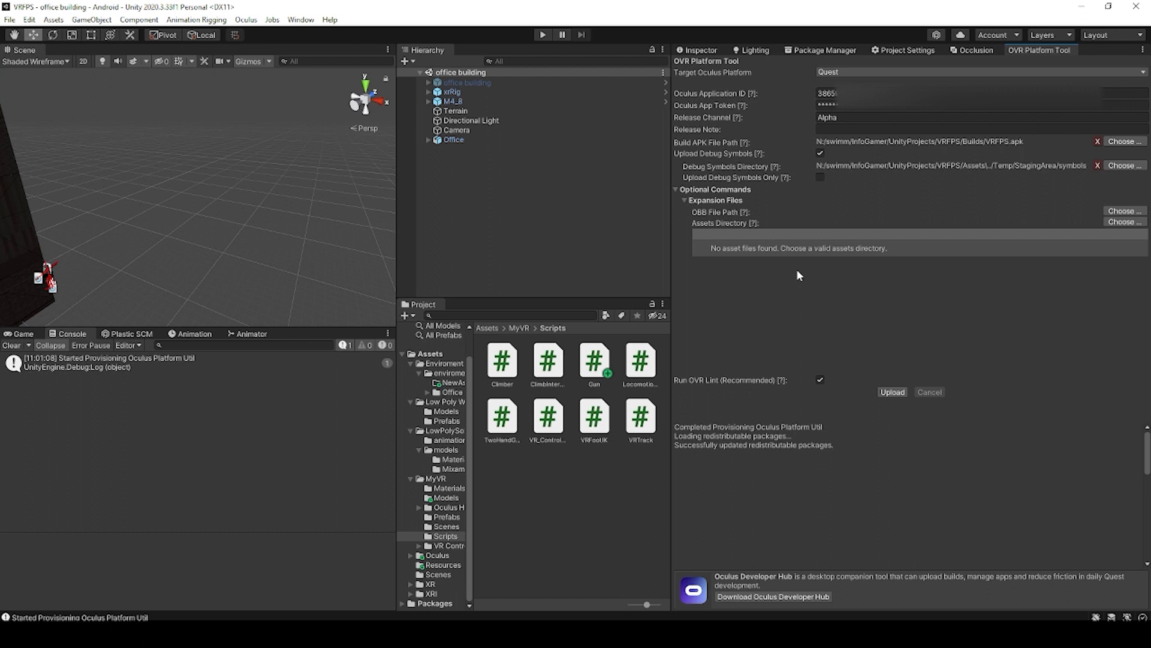
mouse_move(892, 391)
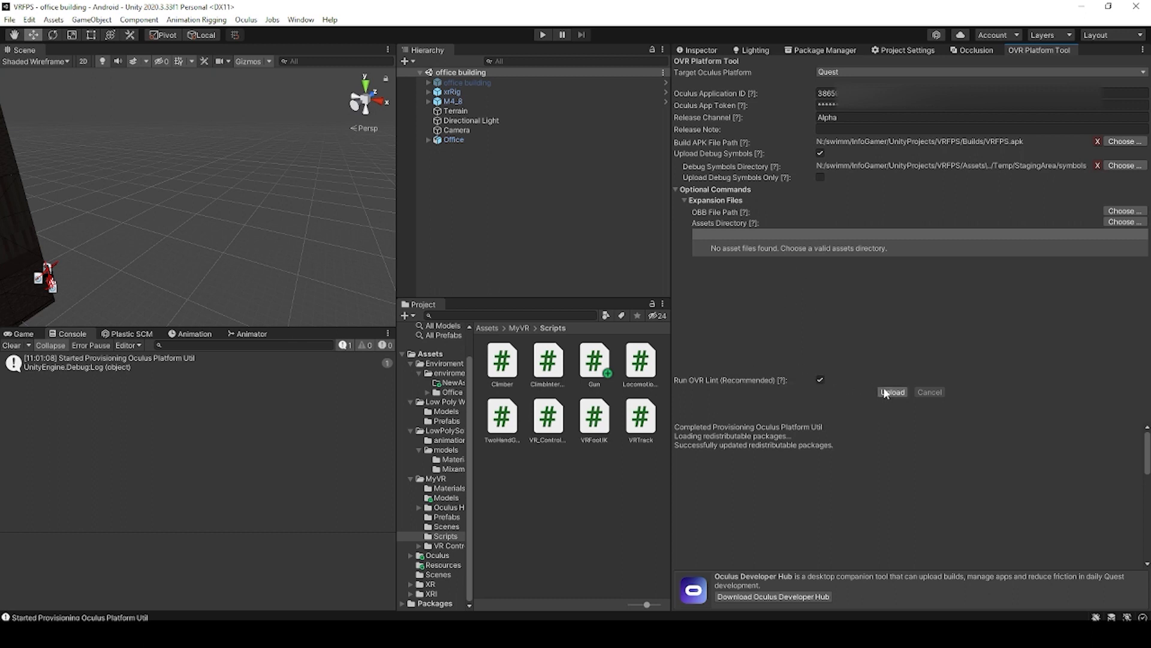
mouse_move(736, 393)
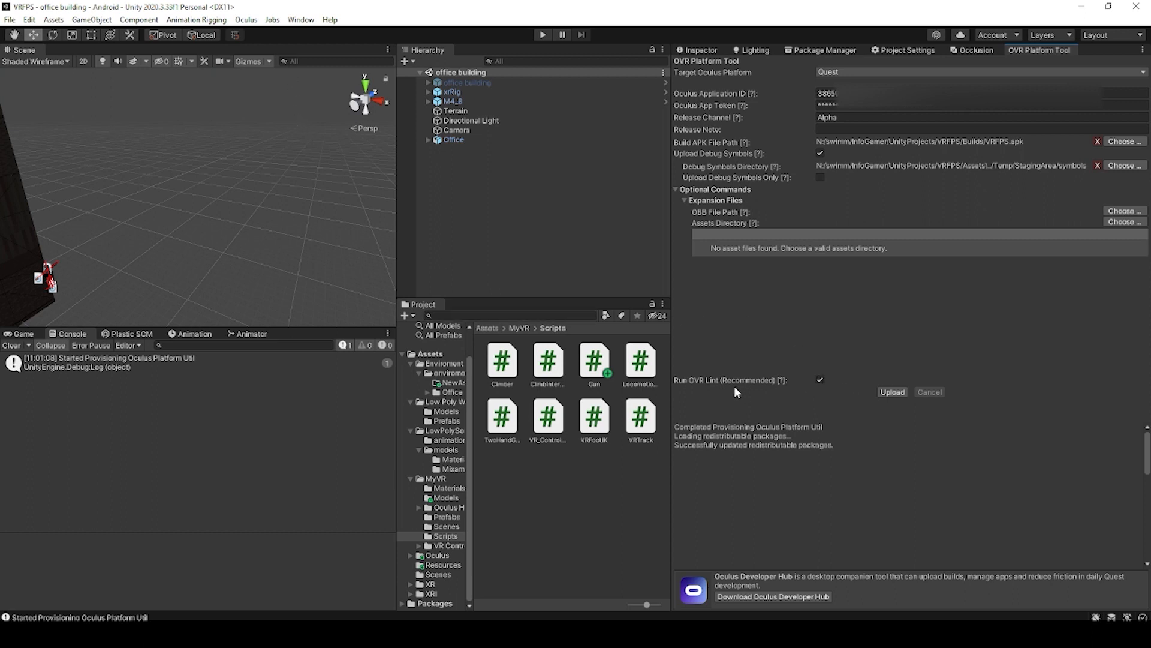
mouse_move(788, 388)
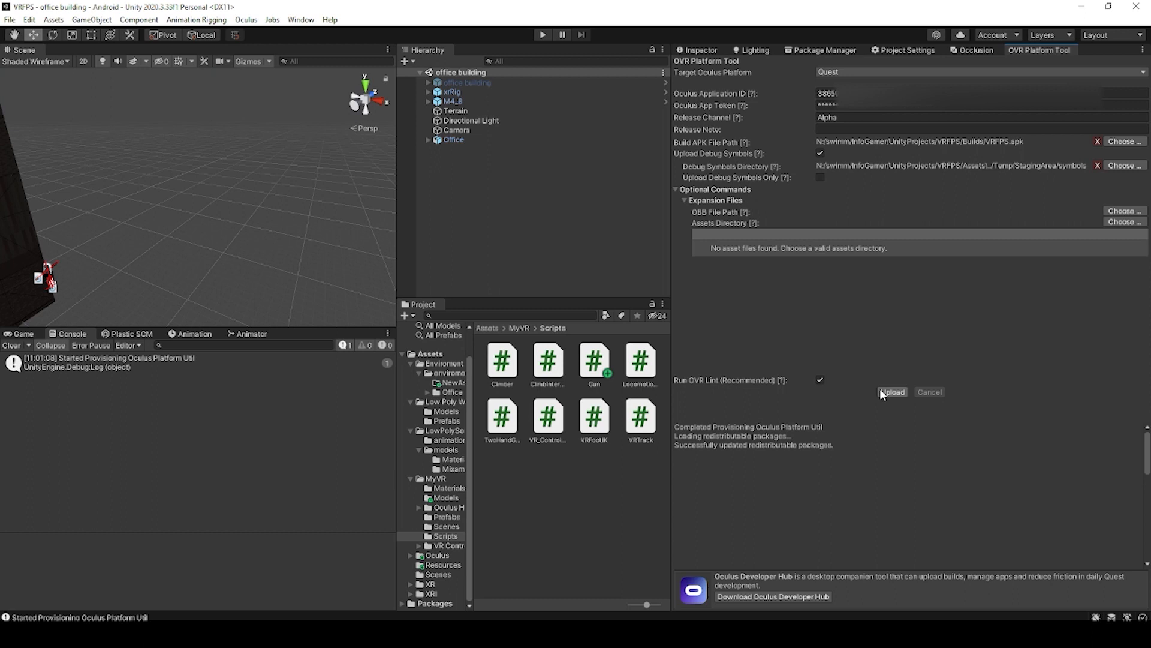
Step: Upload the configured VRFPS.apk Quest build to the Alpha release channel
left_click(246, 21)
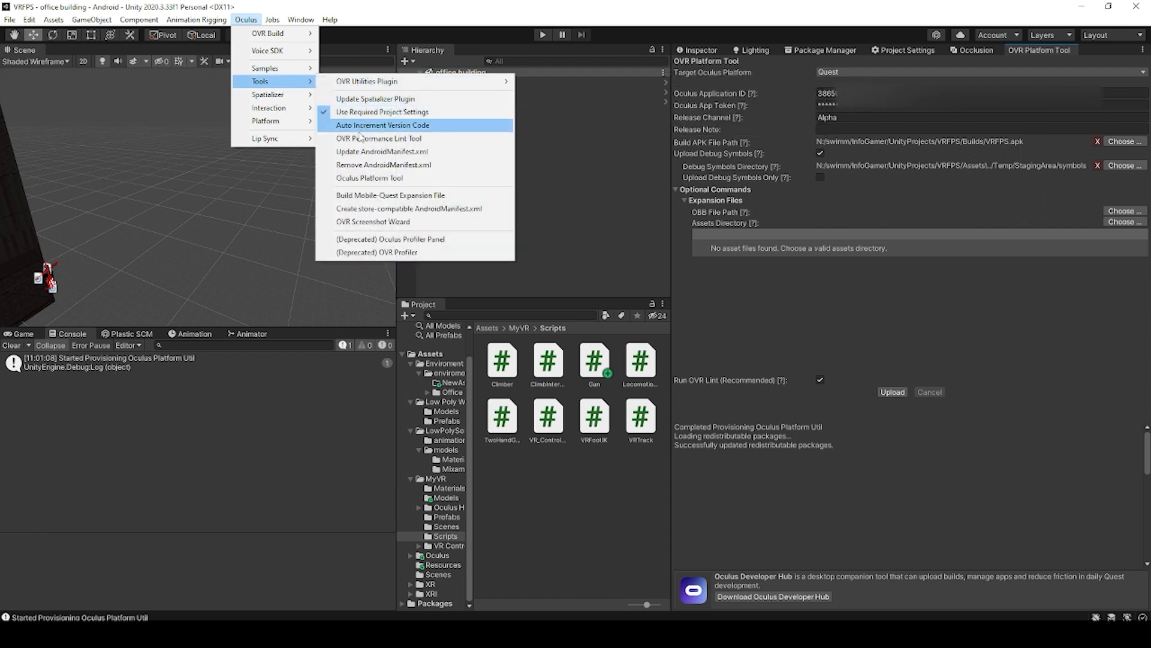
Step: Review the OVR Performance Lint issues, disable Run OVR Lint, and restart the build upload
left_click(380, 138)
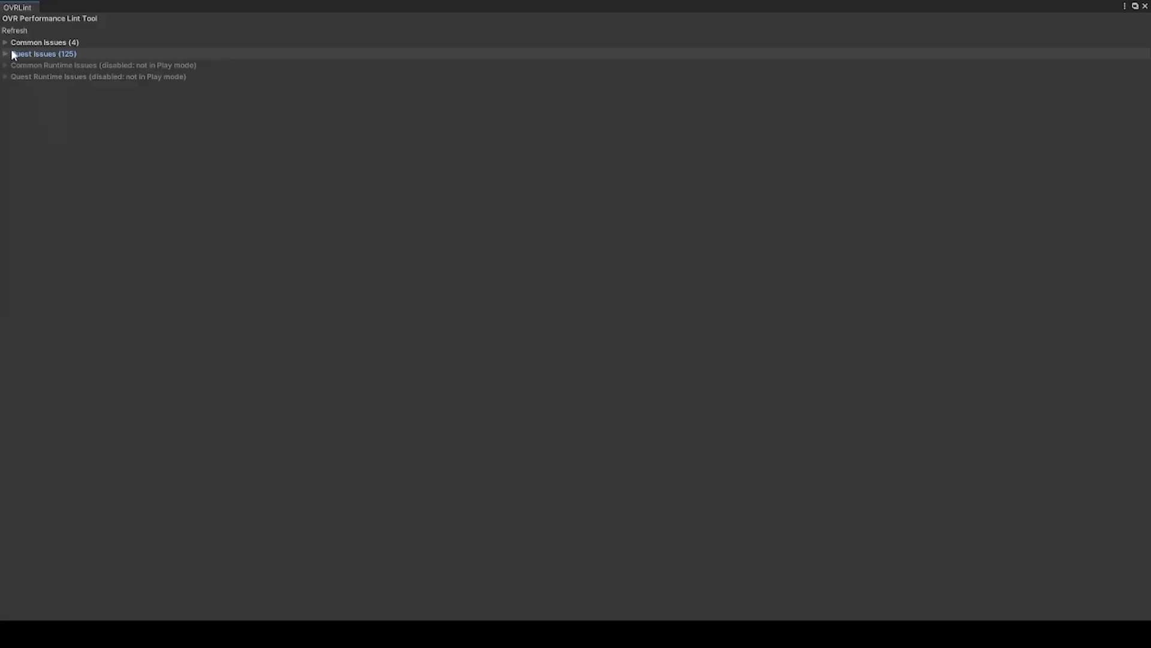
left_click(4, 42)
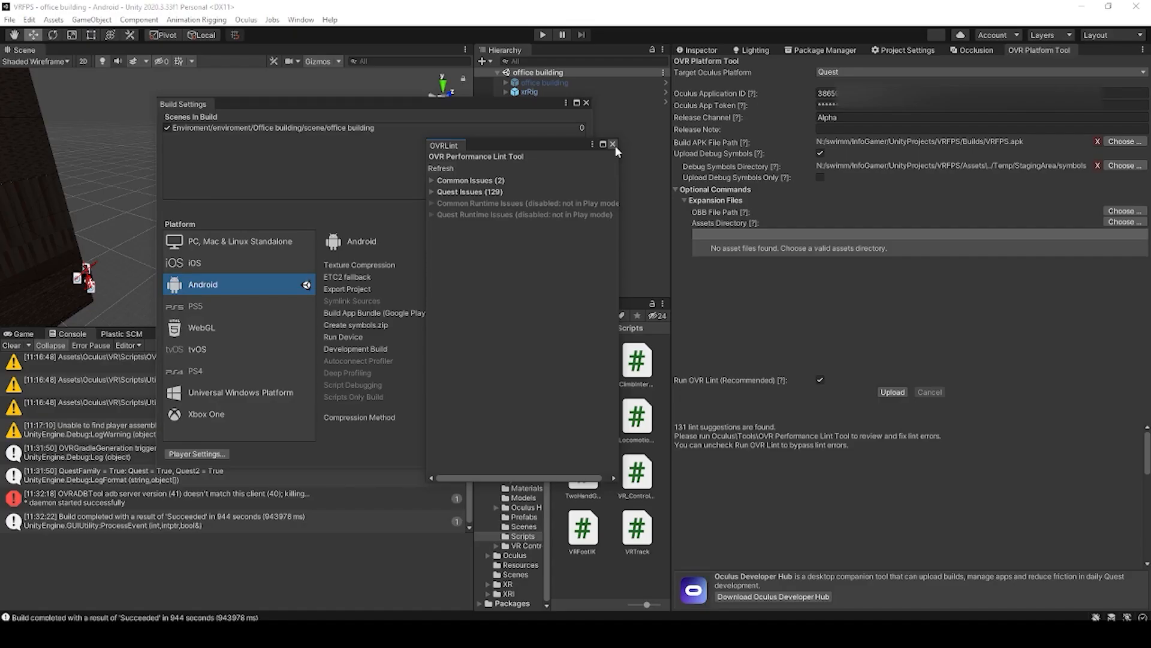
left_click(613, 144)
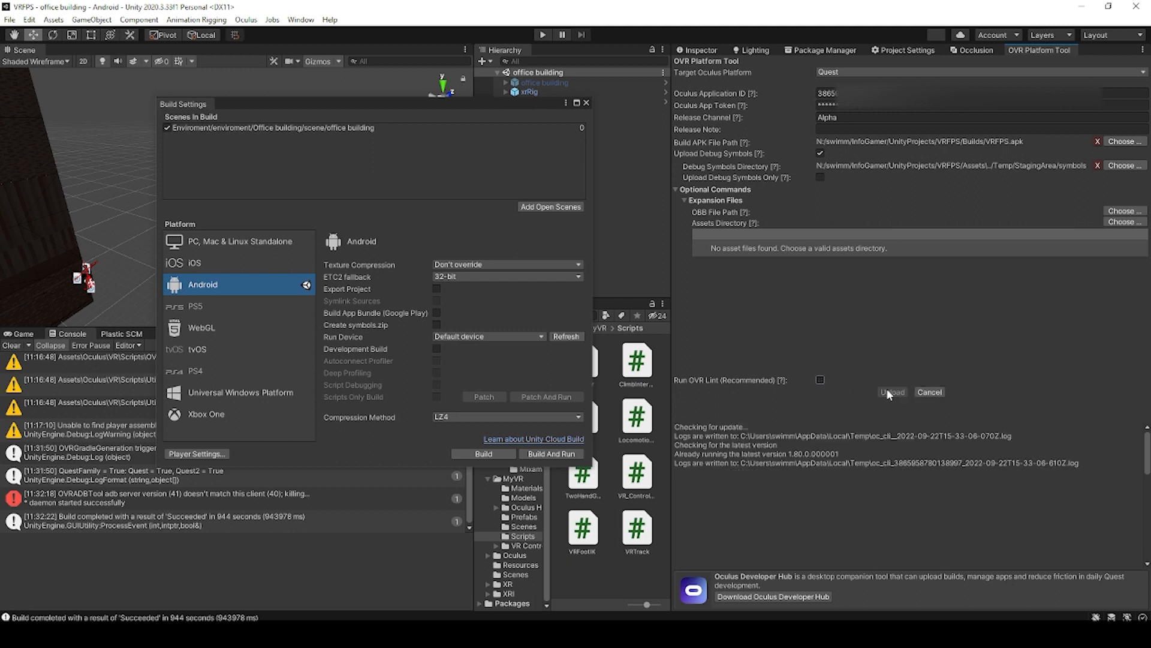
left_click(892, 392)
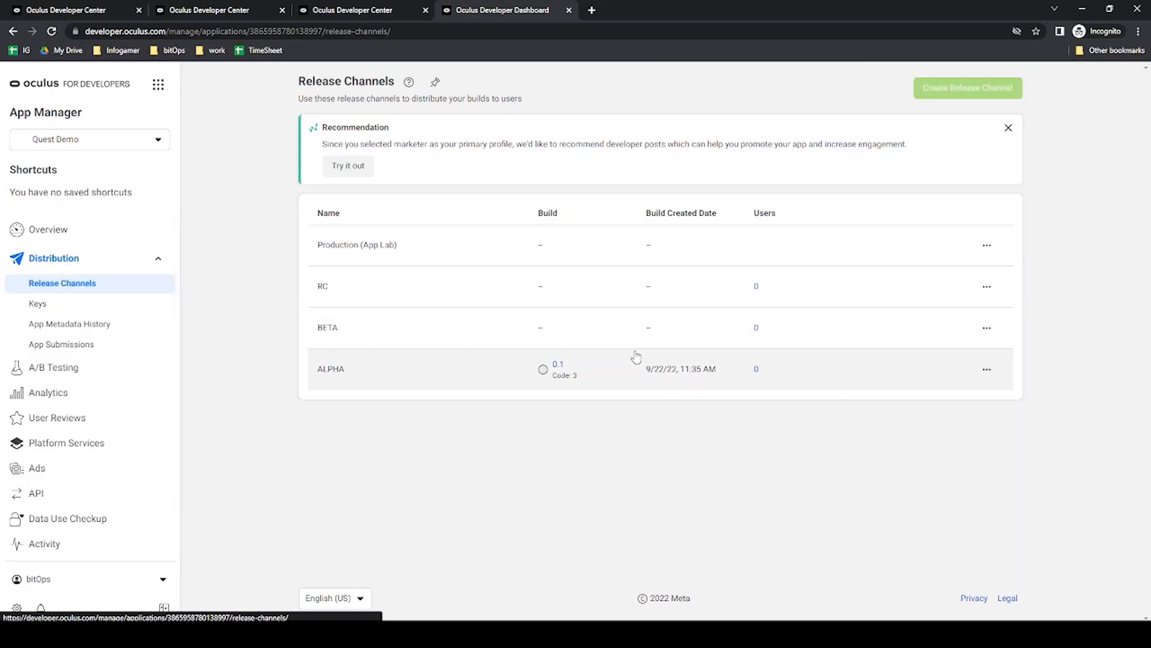
mouse_move(583, 357)
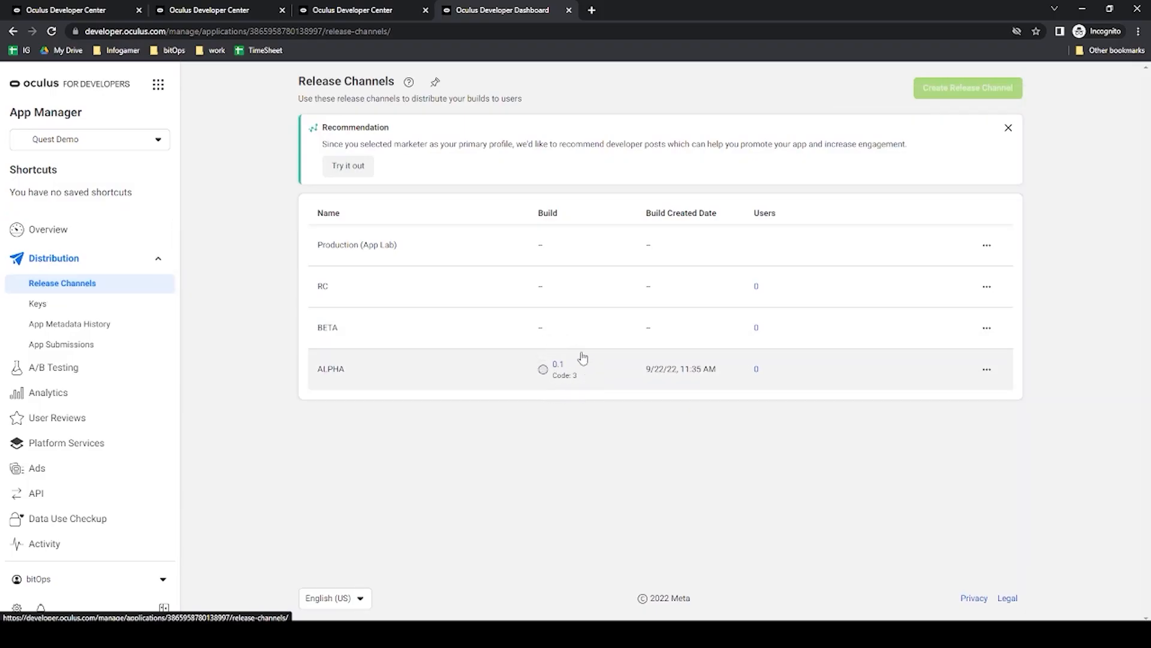